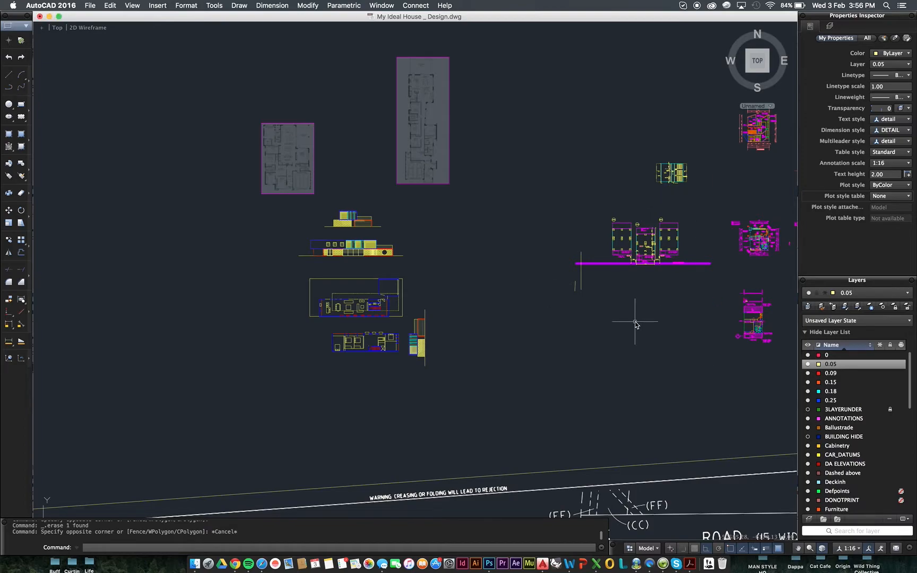
# Step: Make layer 0.18 current via the layer list and place a short test polyline
pyautogui.write('layers')
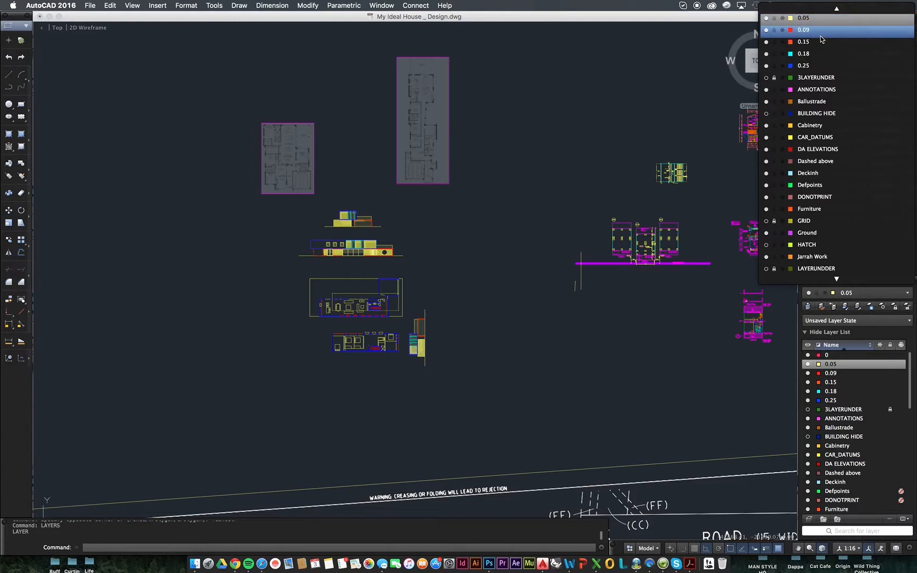
pyautogui.scroll(-3)
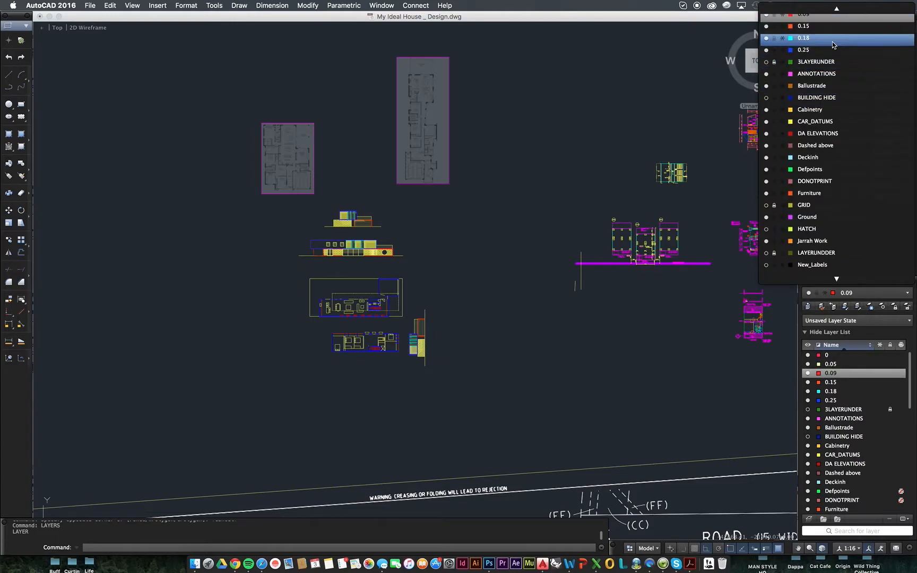
pyautogui.click(803, 38)
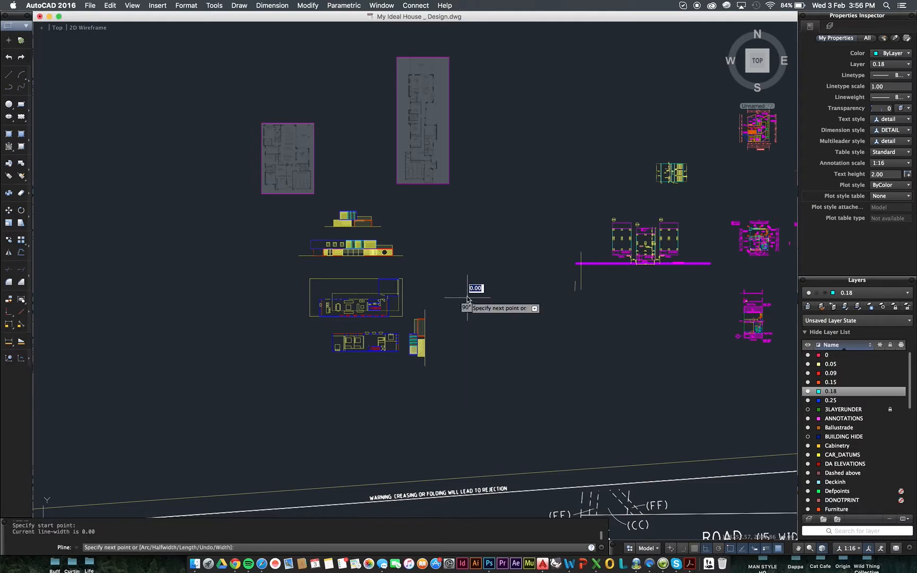
pyautogui.click(530, 326)
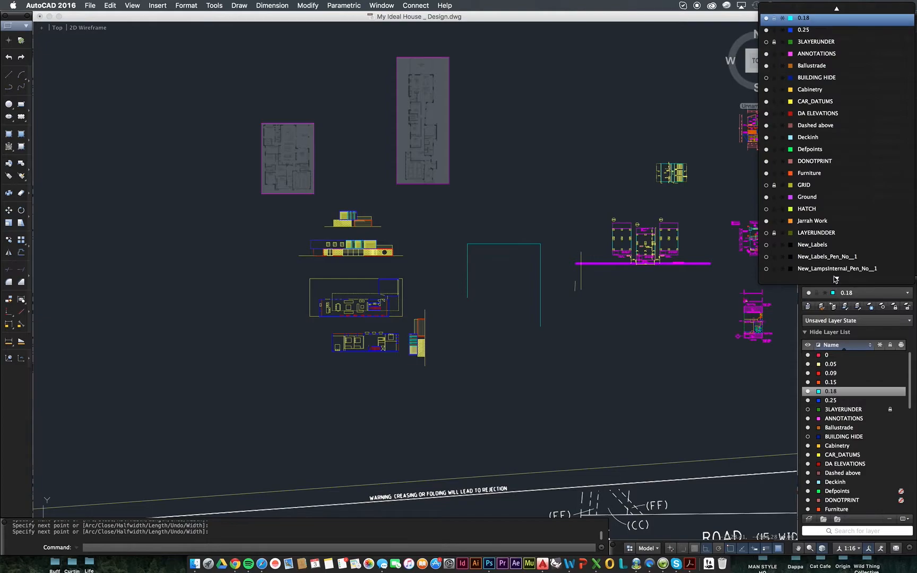
pyautogui.click(803, 30)
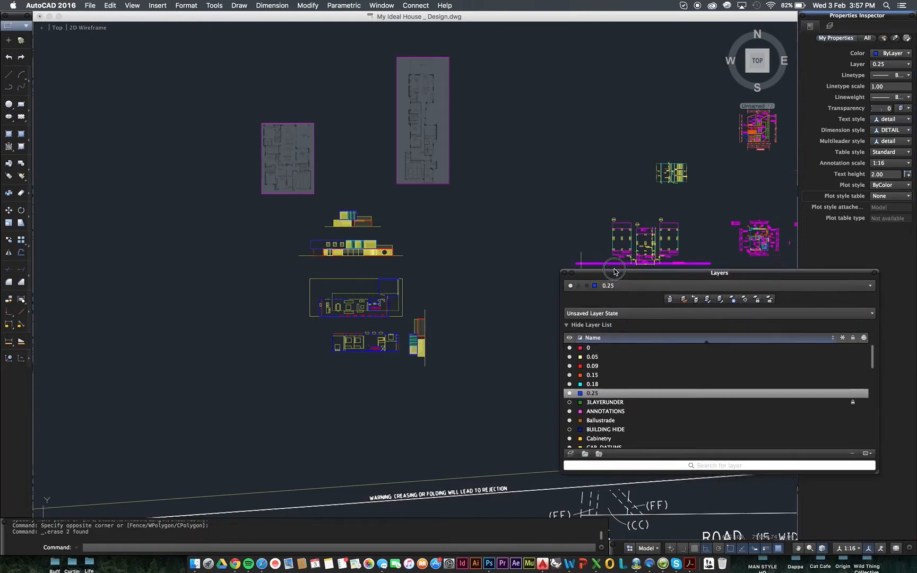
# Step: Move the Layers palette over the drawing and make layer 0.05 current
pyautogui.moveTo(719, 272); pyautogui.dragTo(445, 208)
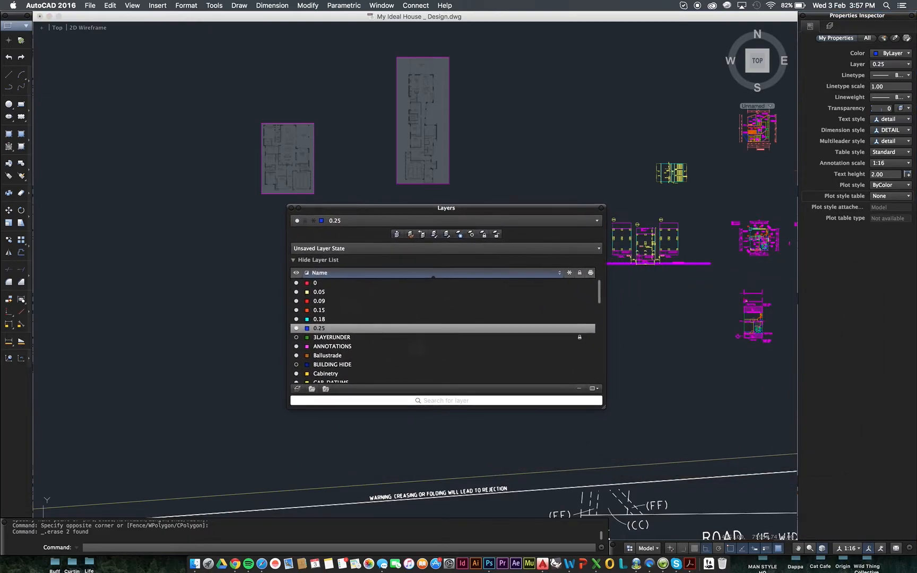
pyautogui.moveTo(429, 340)
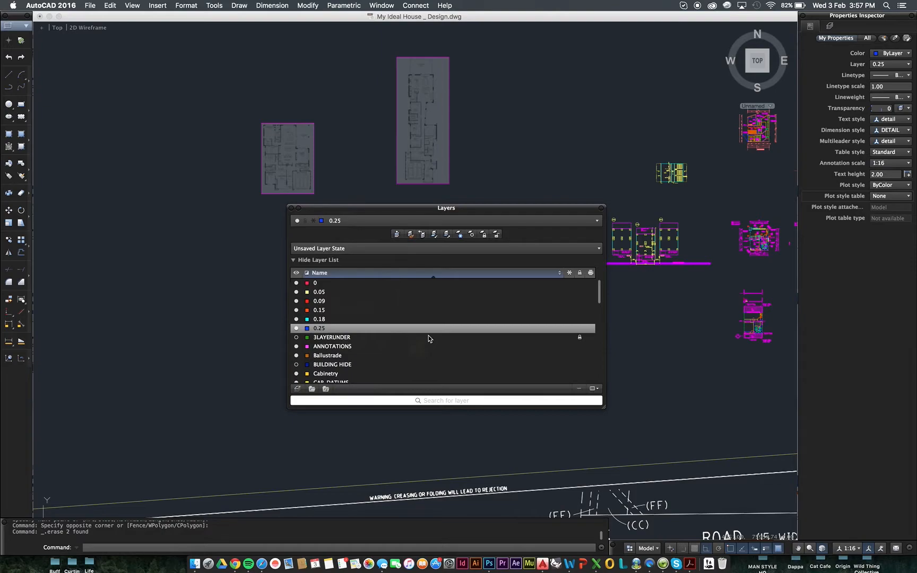
pyautogui.moveTo(468, 321)
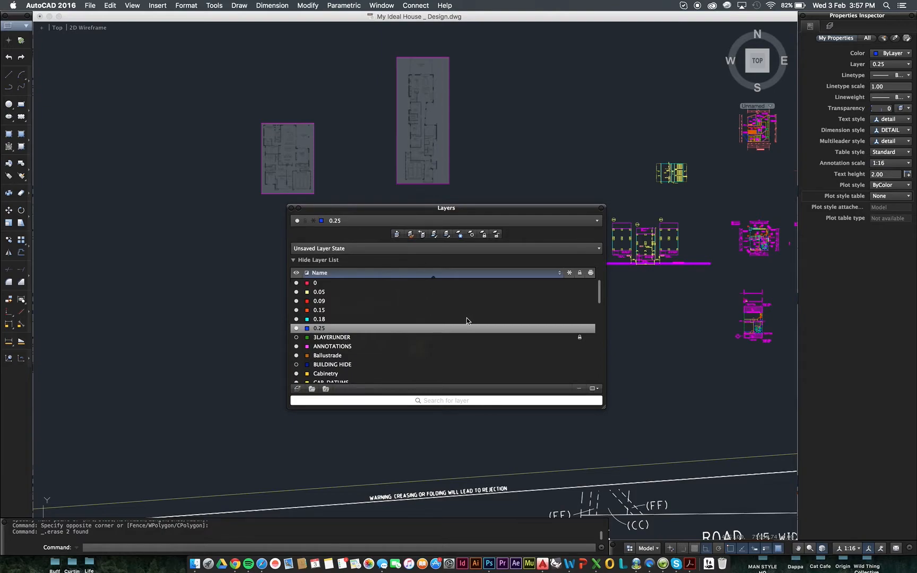
pyautogui.click(320, 292)
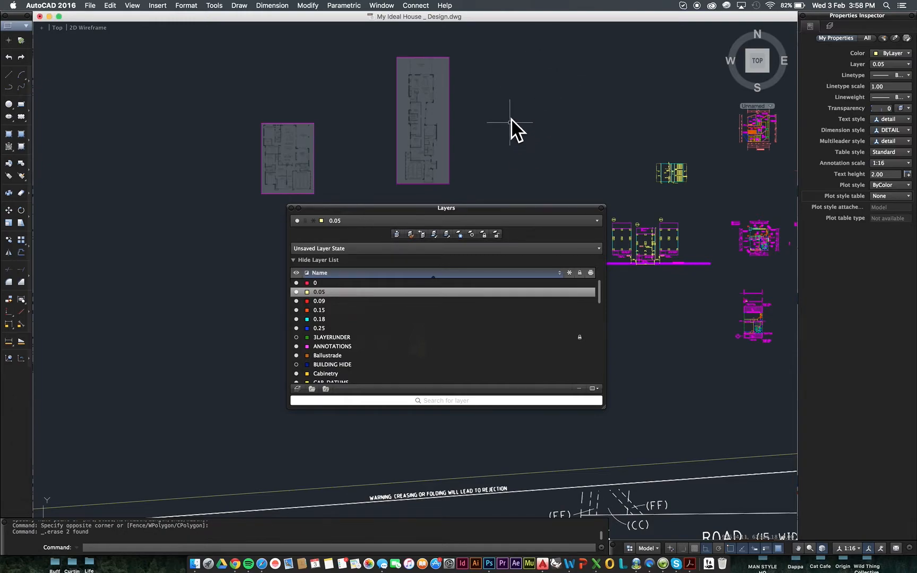
pyautogui.moveTo(476, 381)
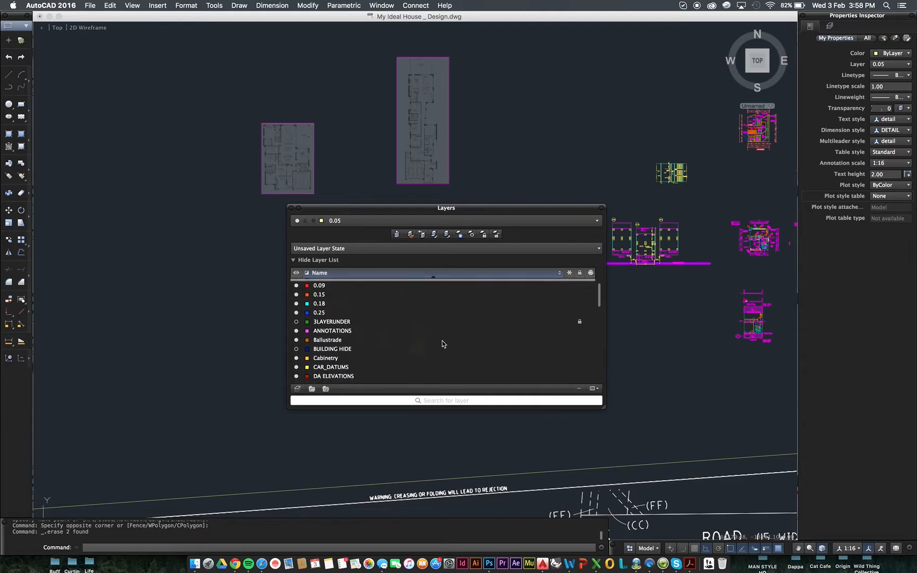
pyautogui.scroll(-3)
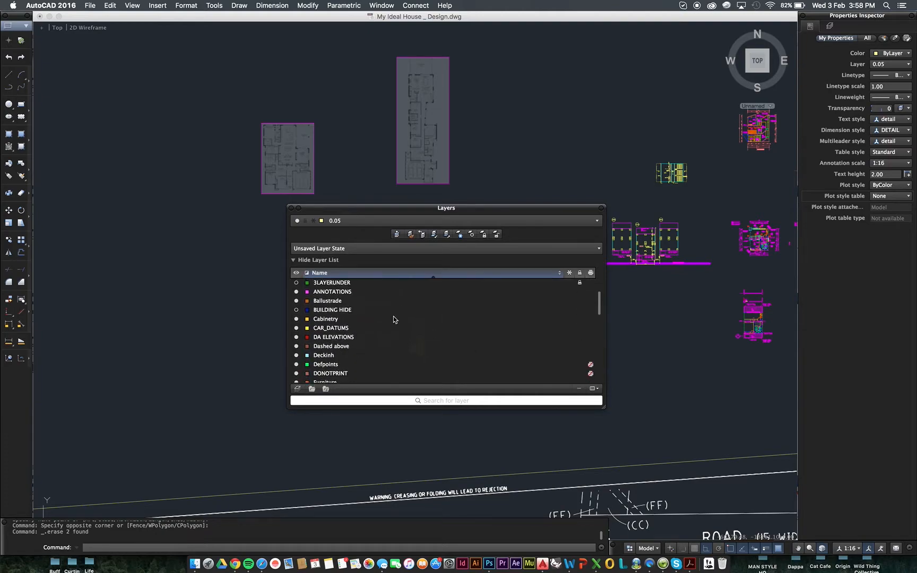
pyautogui.moveTo(374, 304)
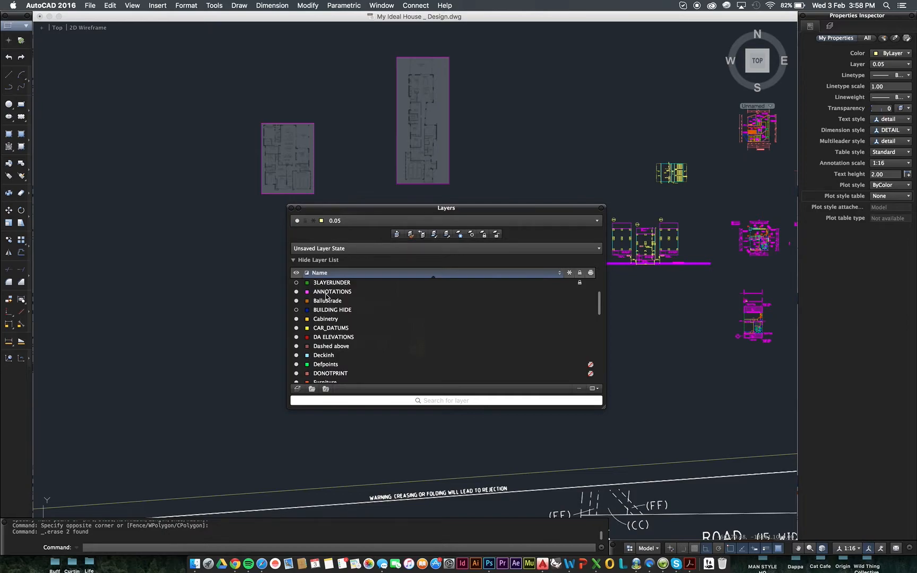
# Step: Inspect the ANNOTATIONS and DONOTPRINT layers, the latter showing colour 13 and plotting off
pyautogui.click(331, 291)
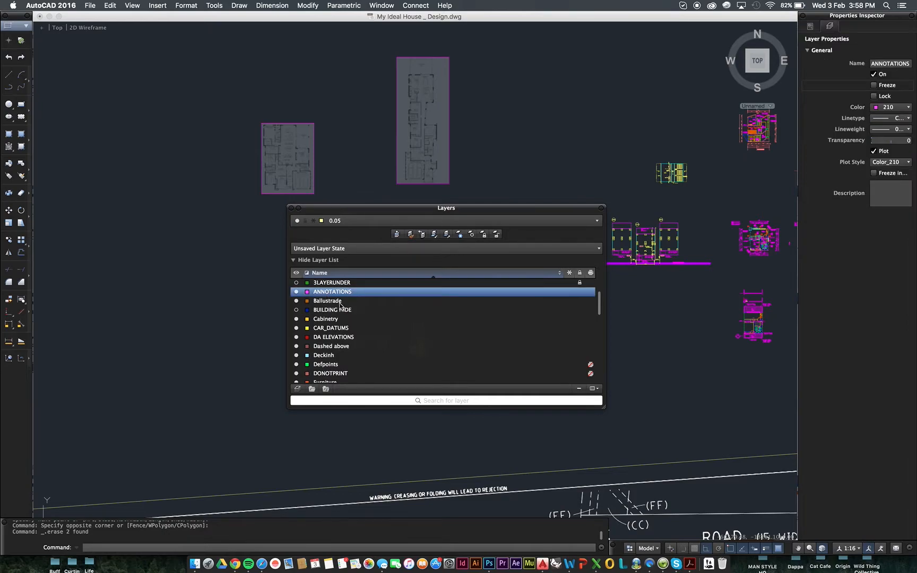
pyautogui.click(326, 318)
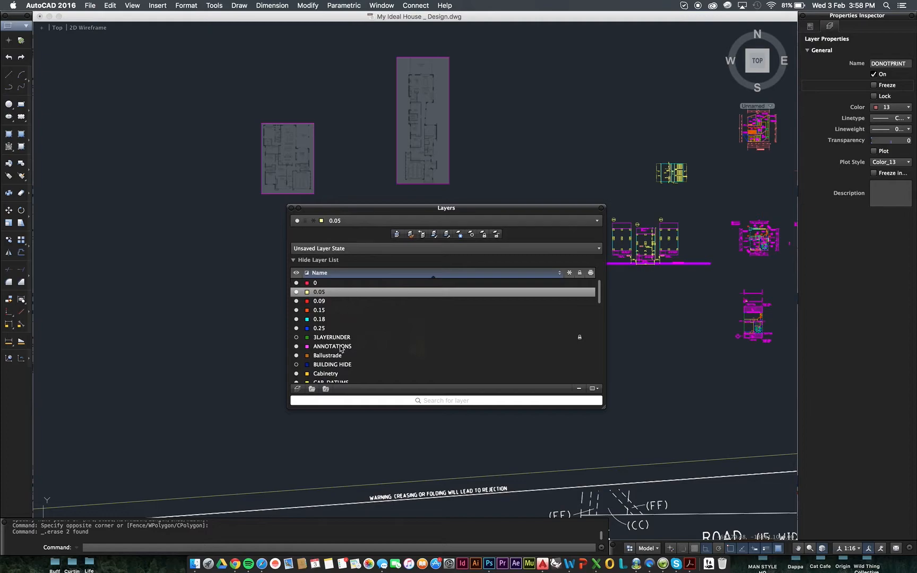
pyautogui.moveTo(419, 316)
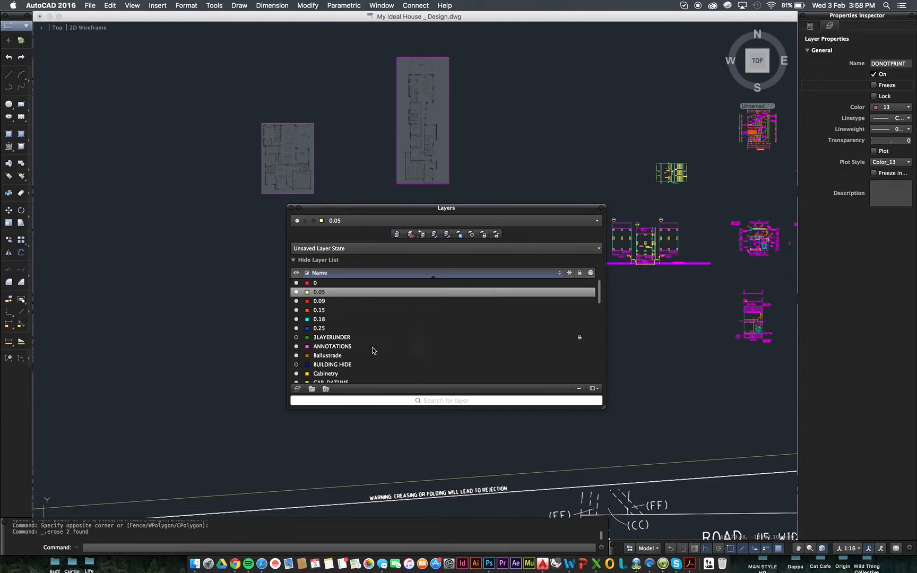
pyautogui.moveTo(337, 288)
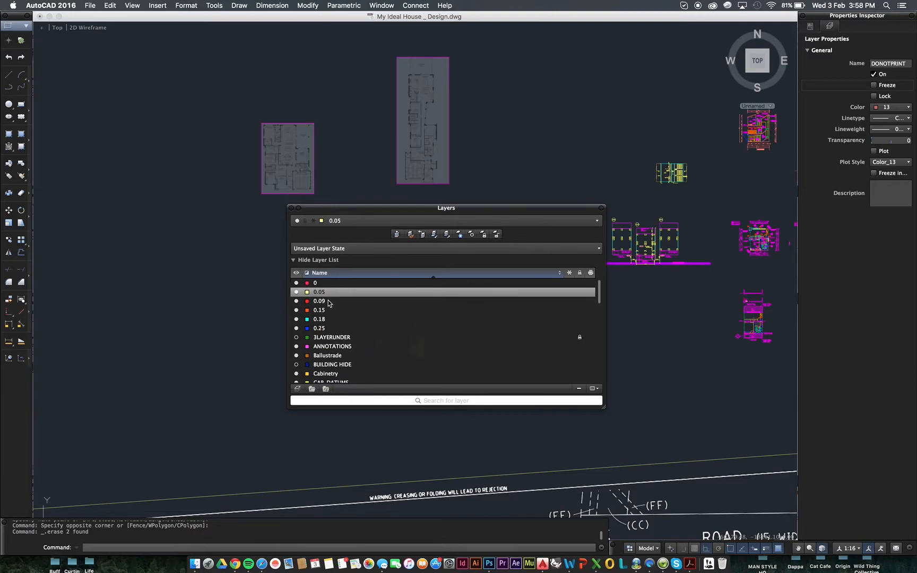
pyautogui.moveTo(337, 298)
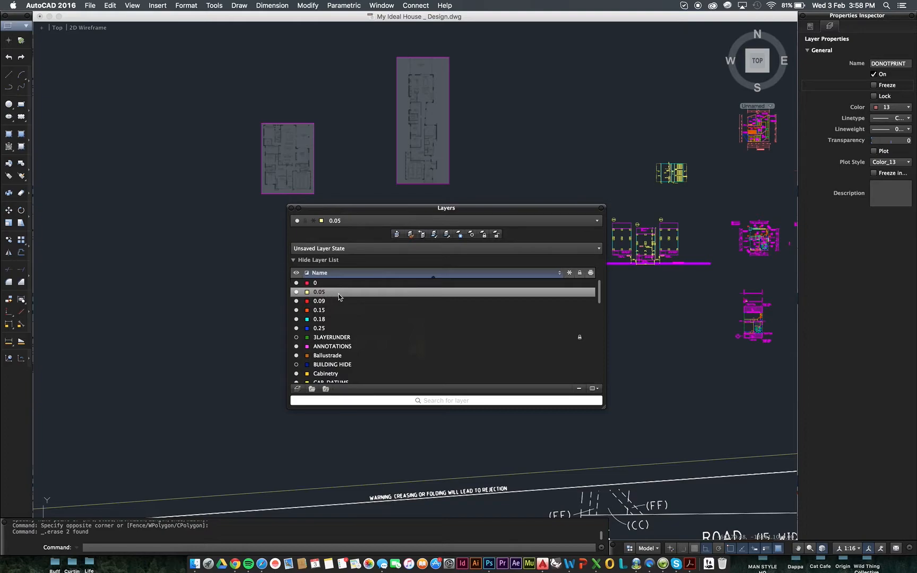
pyautogui.moveTo(368, 309)
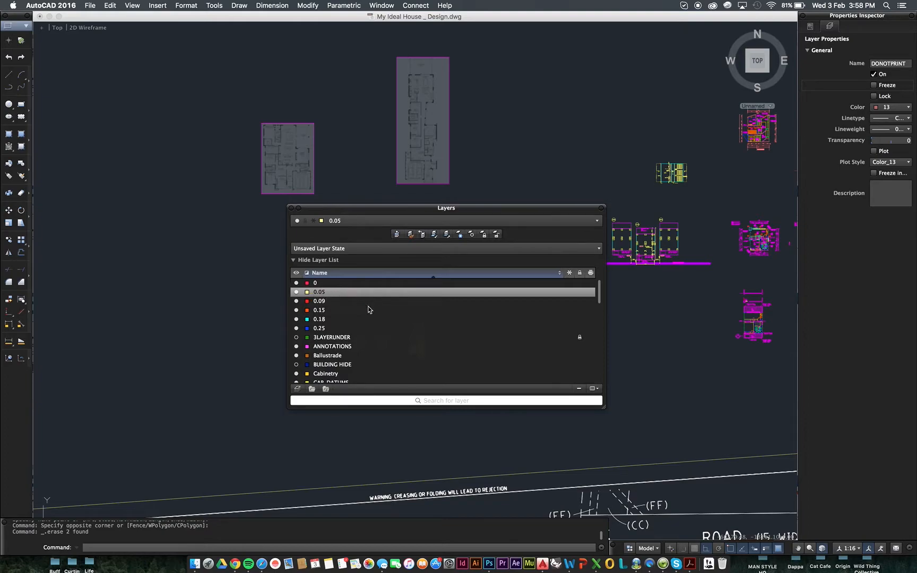
pyautogui.moveTo(331, 322)
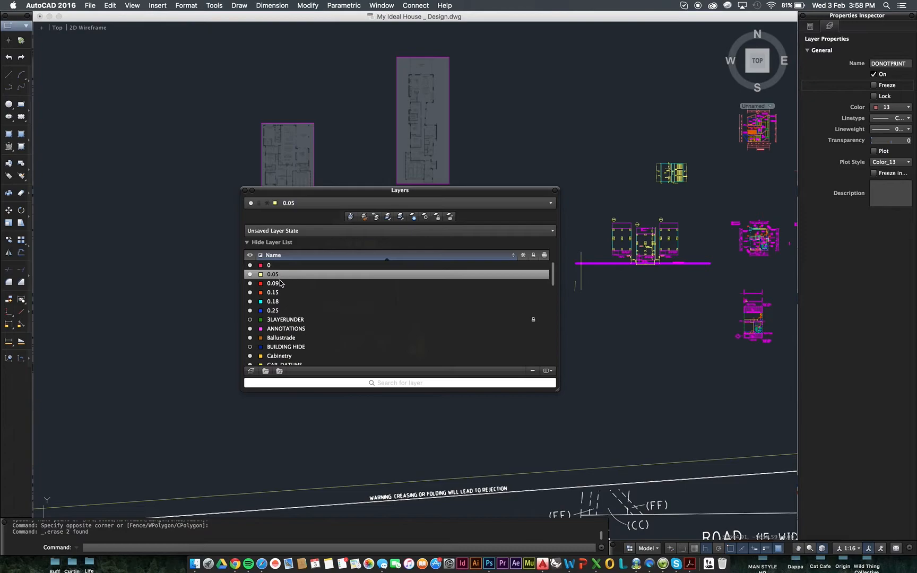
pyautogui.moveTo(273, 300)
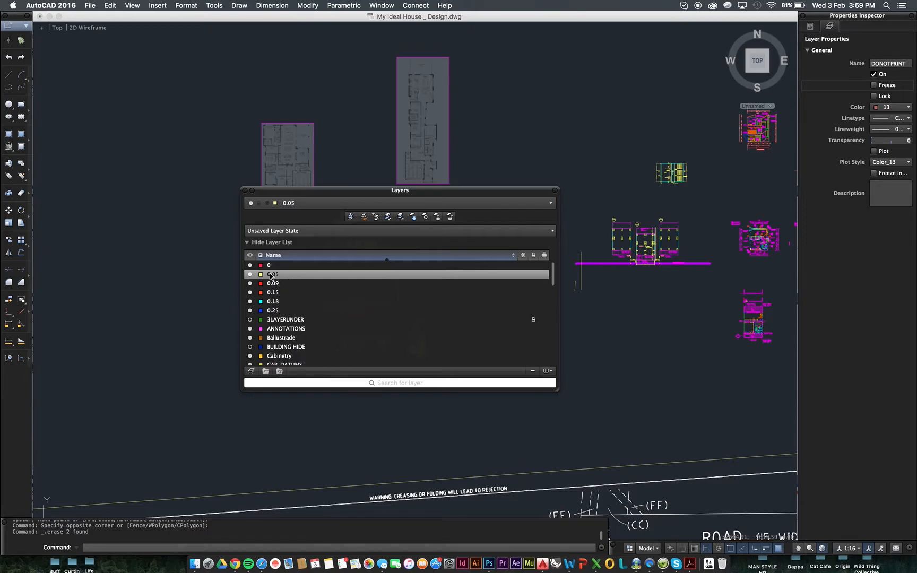
pyautogui.moveTo(267, 310)
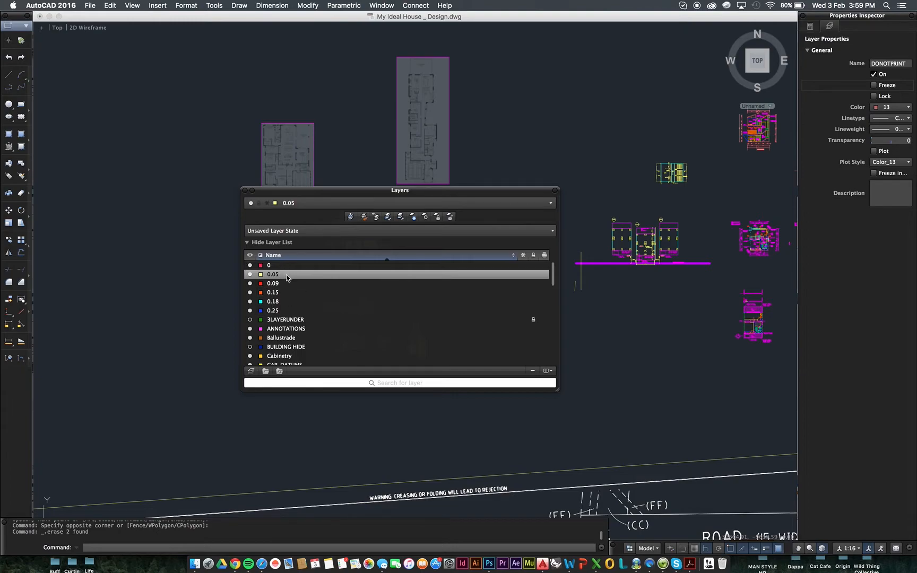
# Step: Inspect layer 0.05's properties: colour 51, on, unlocked and set to plot
pyautogui.click(273, 274)
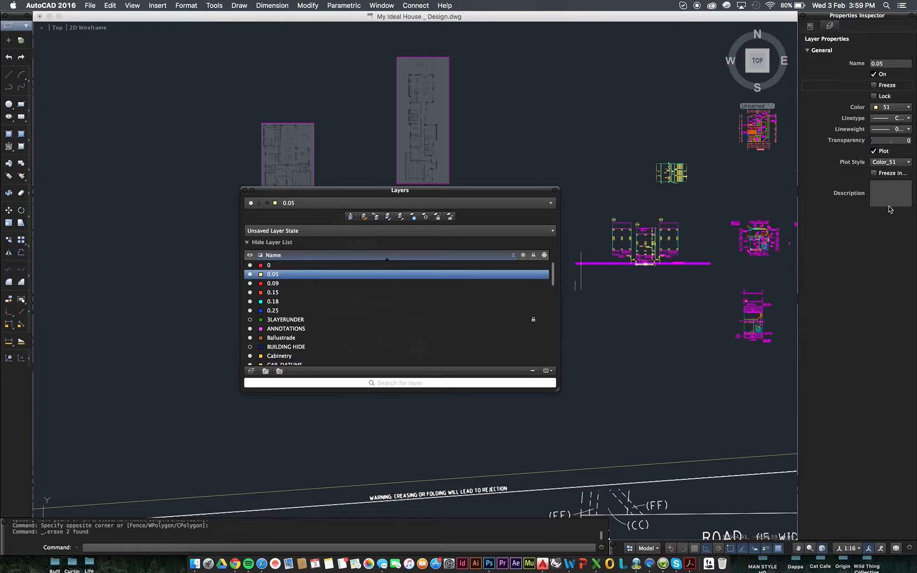
pyautogui.click(273, 284)
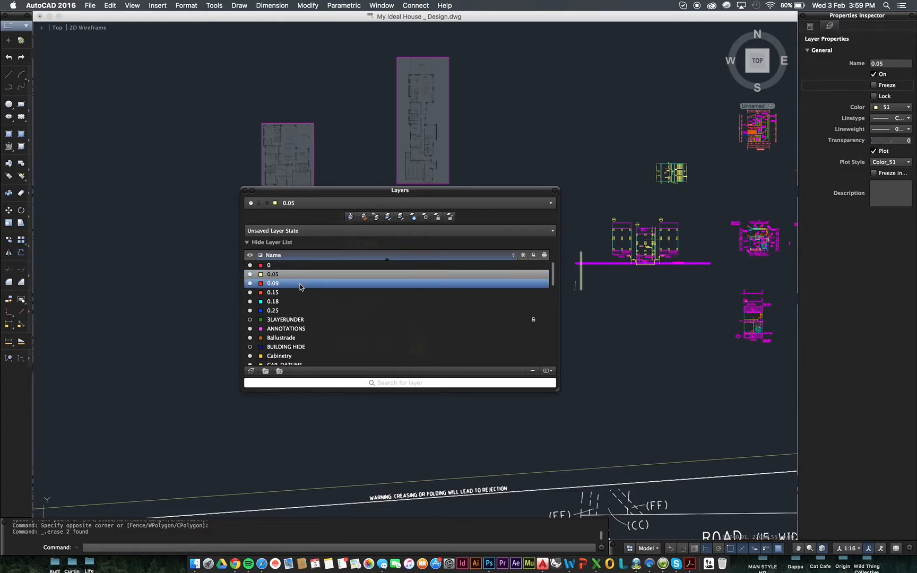
pyautogui.click(273, 273)
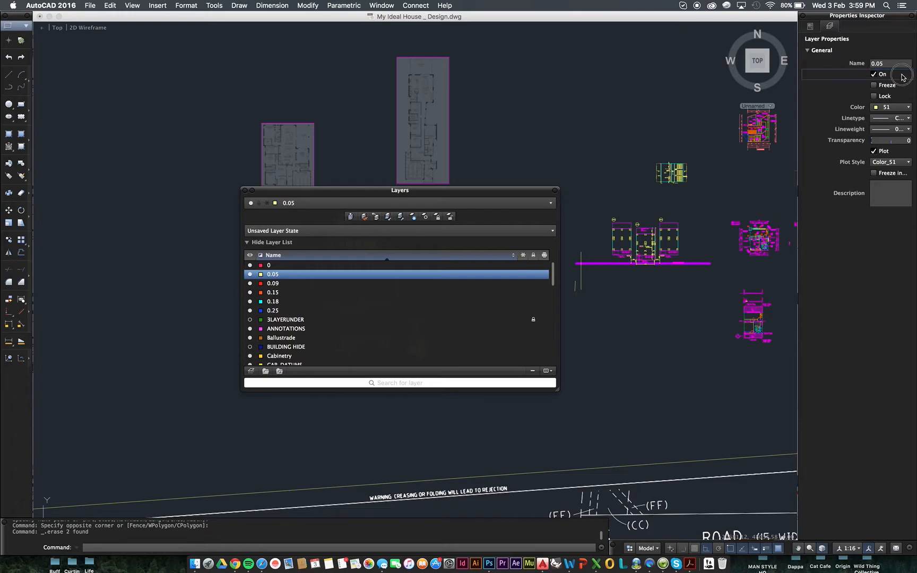
pyautogui.click(873, 73)
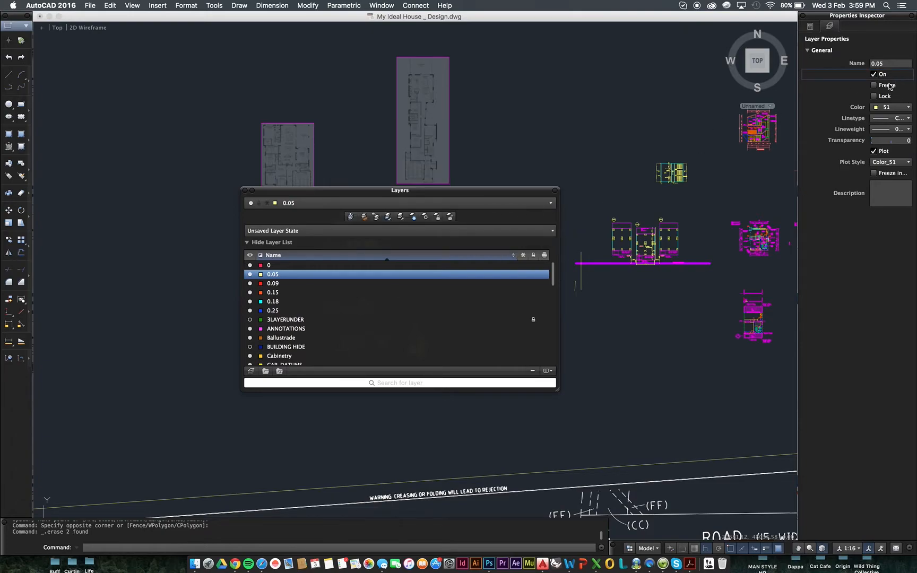
pyautogui.moveTo(903, 88)
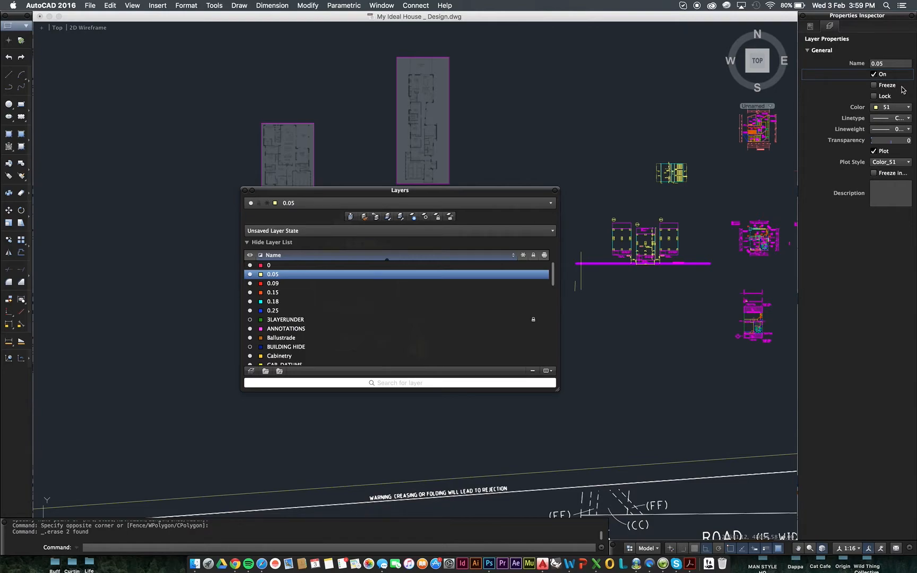
pyautogui.moveTo(890, 107)
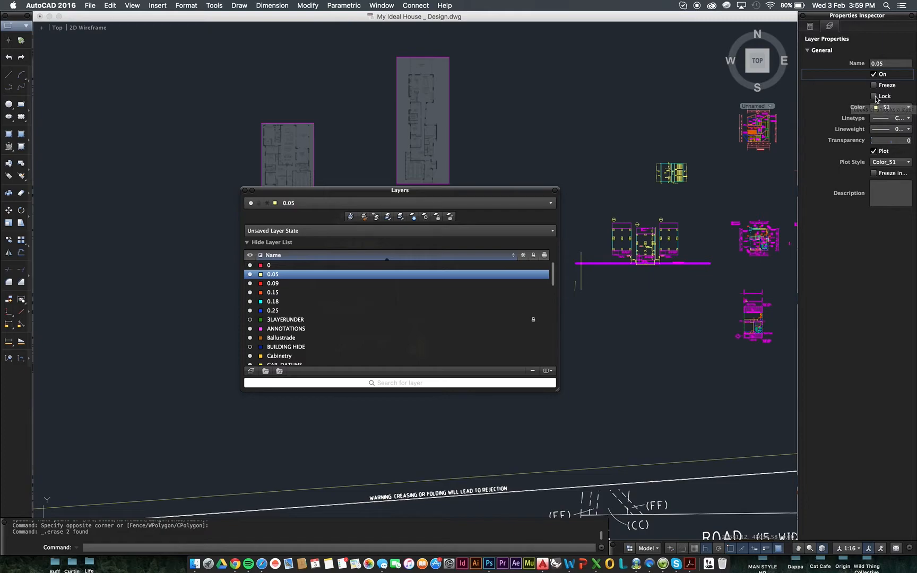
pyautogui.moveTo(875, 96)
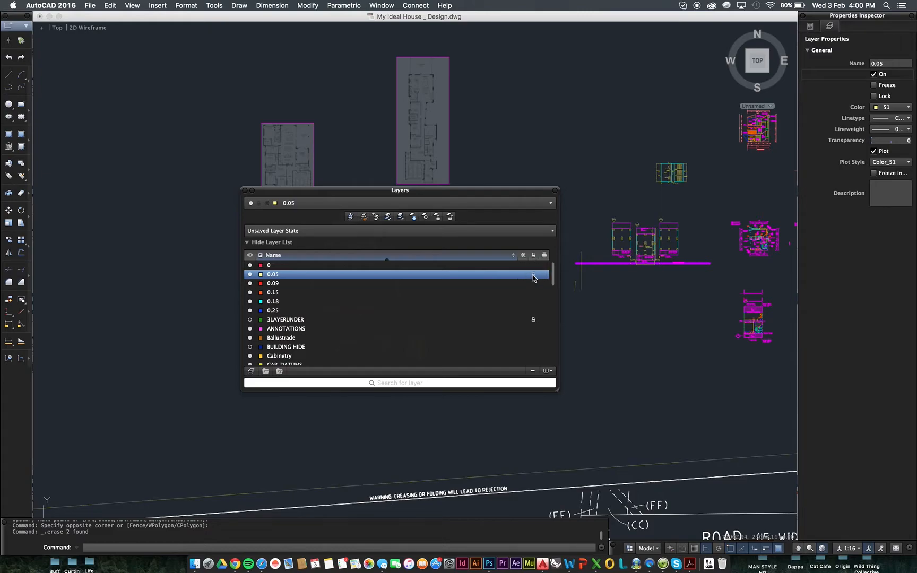
pyautogui.click(261, 276)
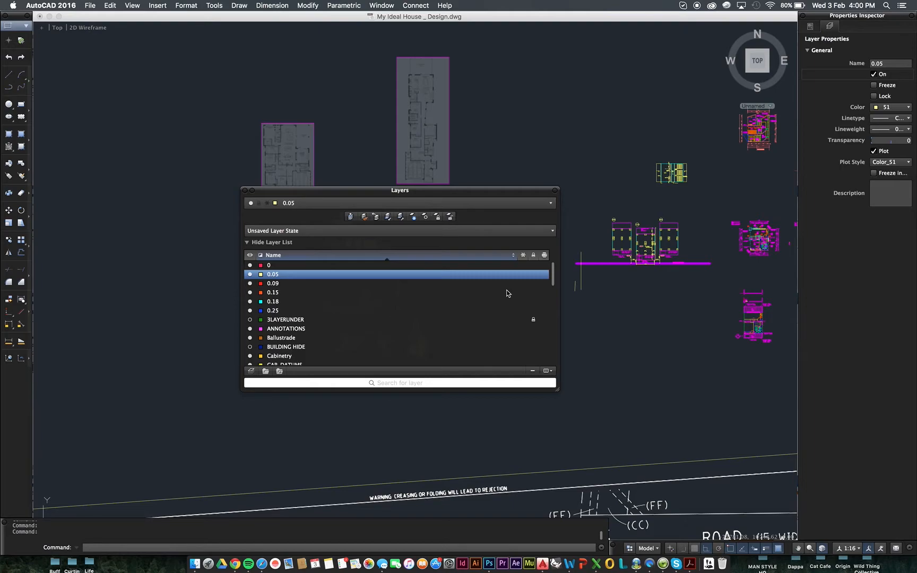
pyautogui.moveTo(441, 252)
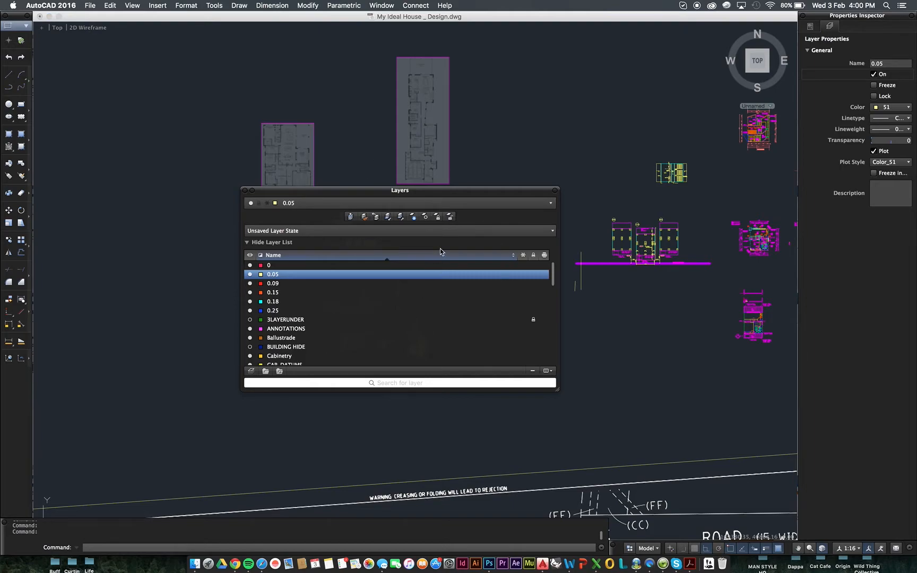
pyautogui.moveTo(534, 256)
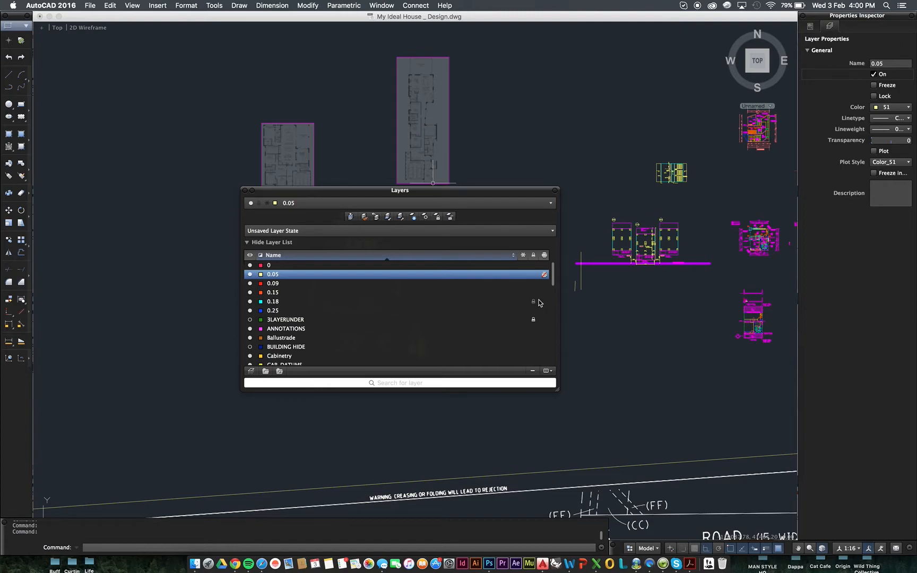
pyautogui.moveTo(537, 303)
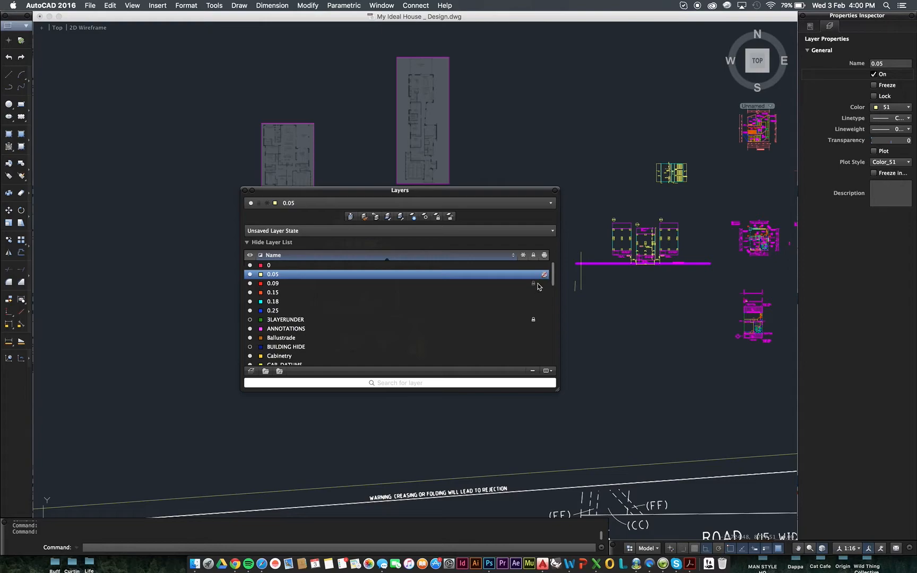
pyautogui.moveTo(565, 319)
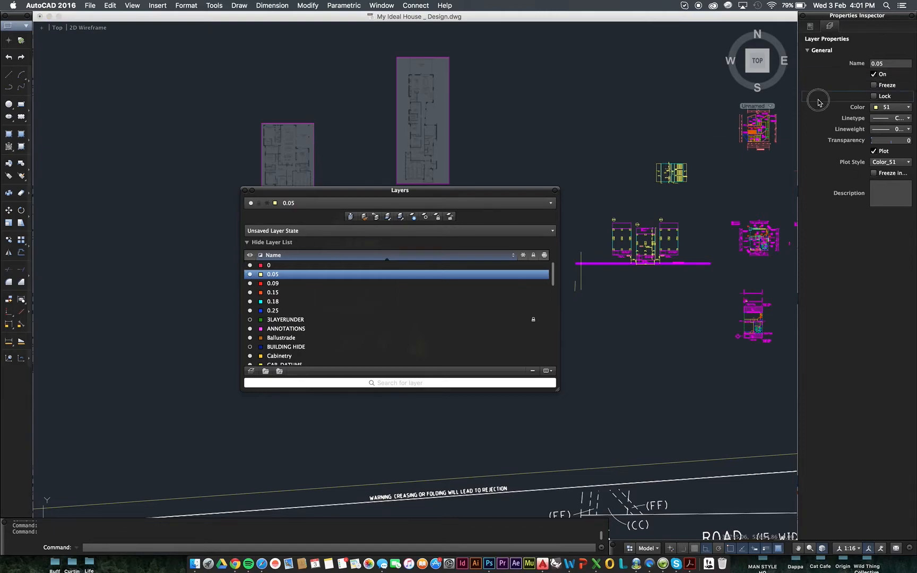
pyautogui.click(906, 107)
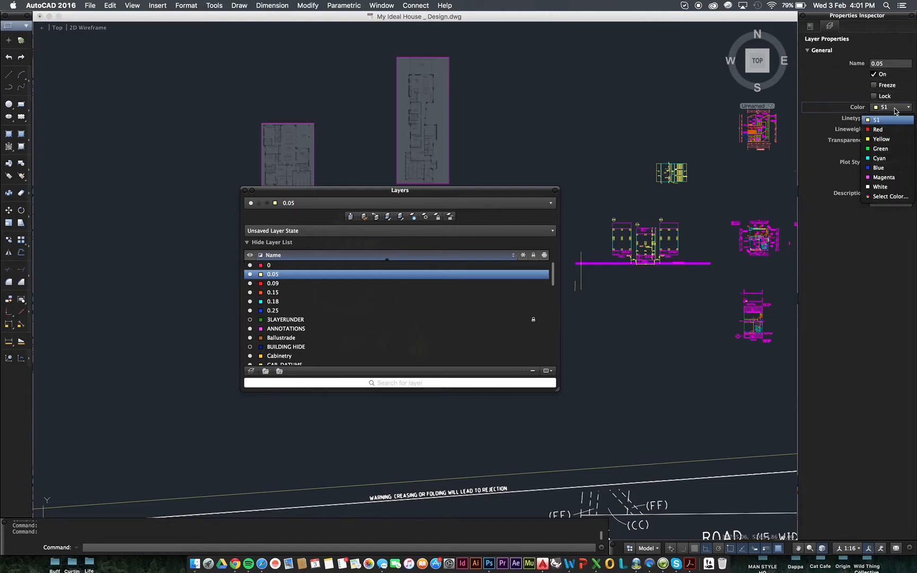
pyautogui.click(891, 196)
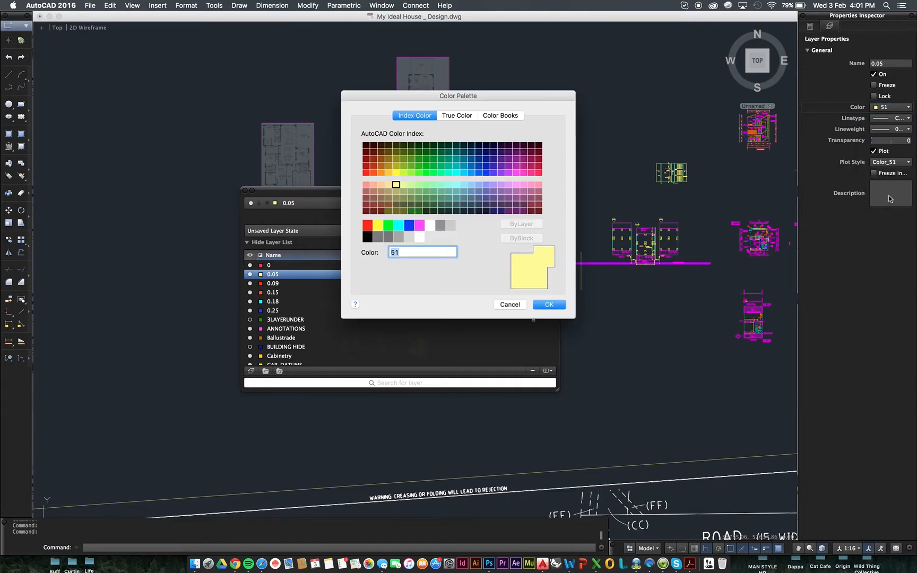
pyautogui.moveTo(508, 225)
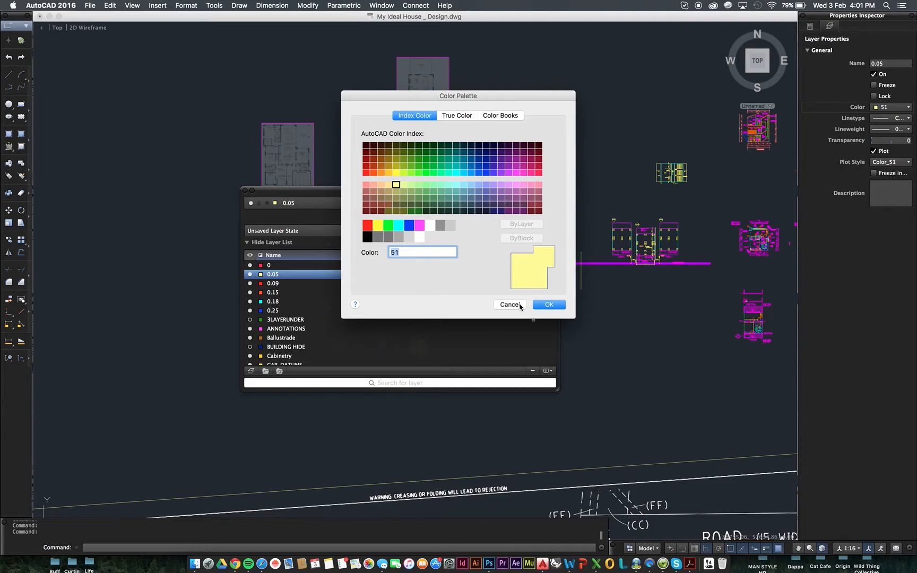
pyautogui.click(908, 118)
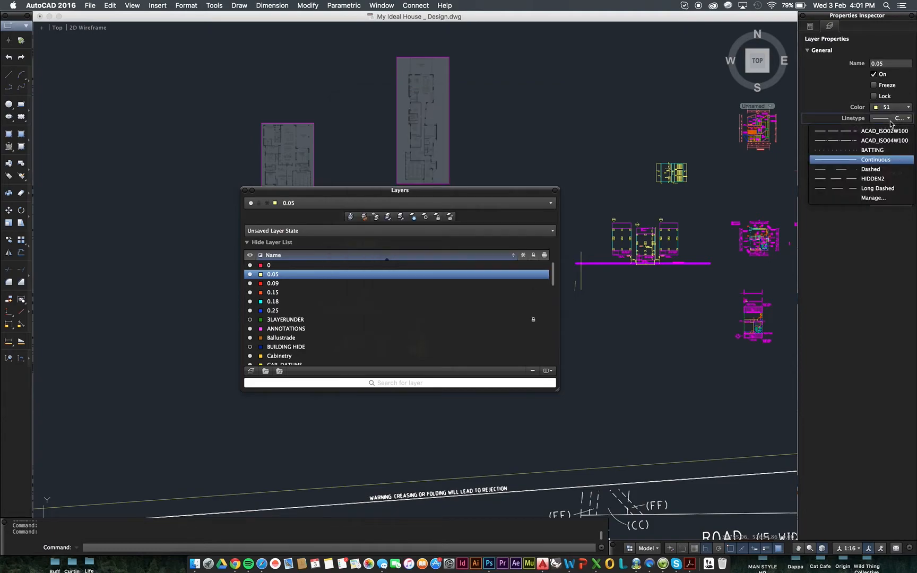
pyautogui.moveTo(874, 165)
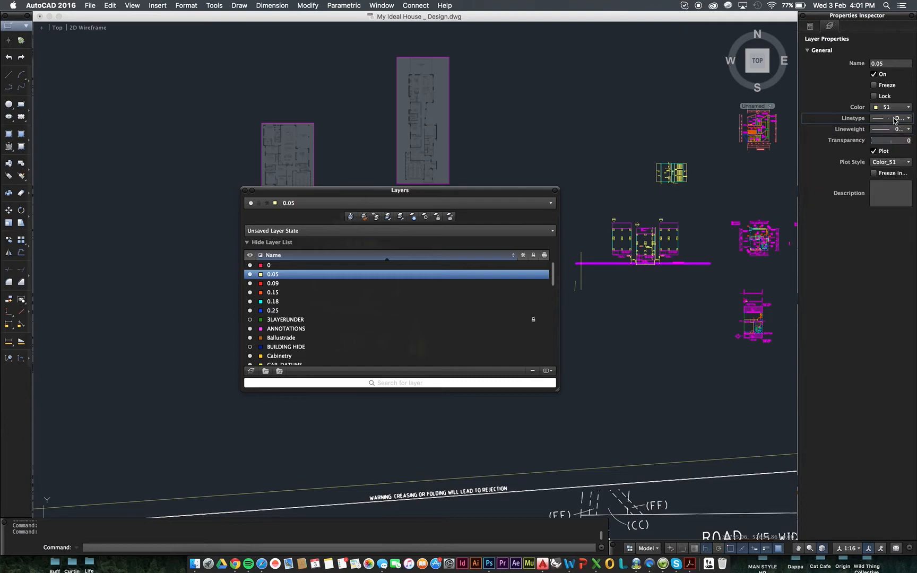
pyautogui.click(907, 118)
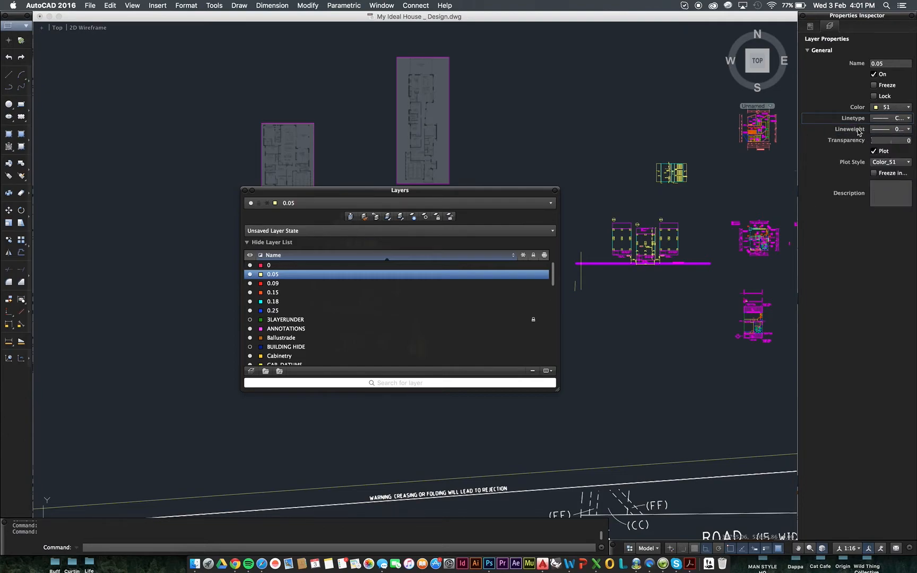
pyautogui.moveTo(656, 229)
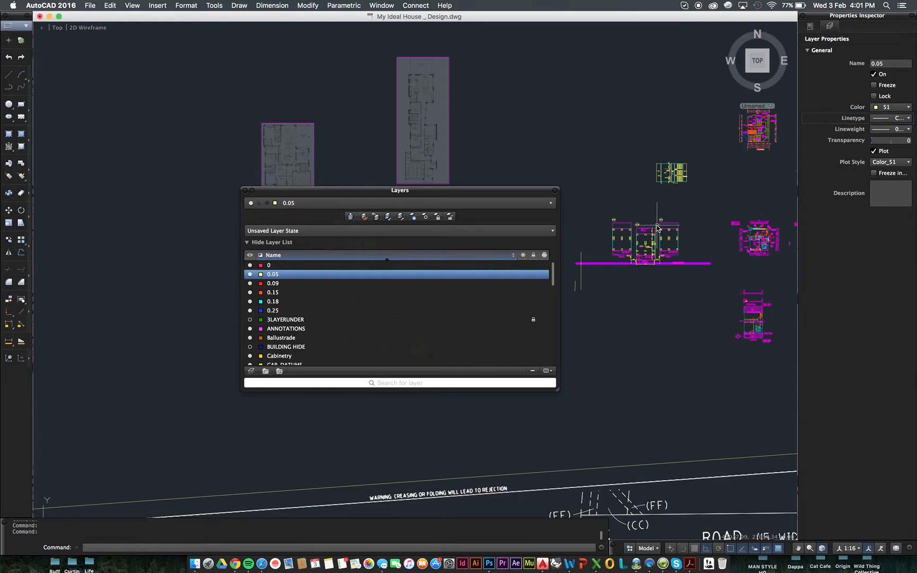
pyautogui.moveTo(884, 129)
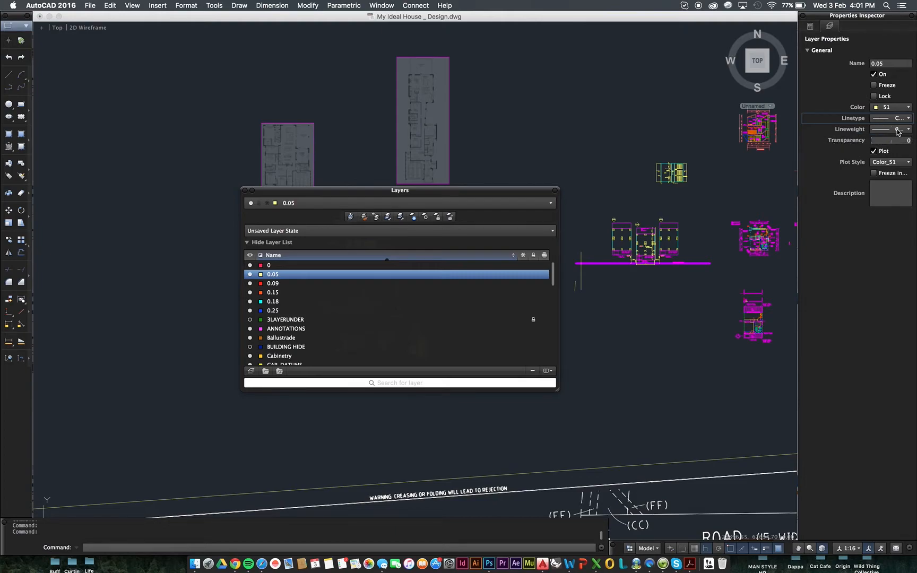
# Step: Set layer 0.05's lineweight to 0.05 mm in the Properties Inspector
pyautogui.click(908, 129)
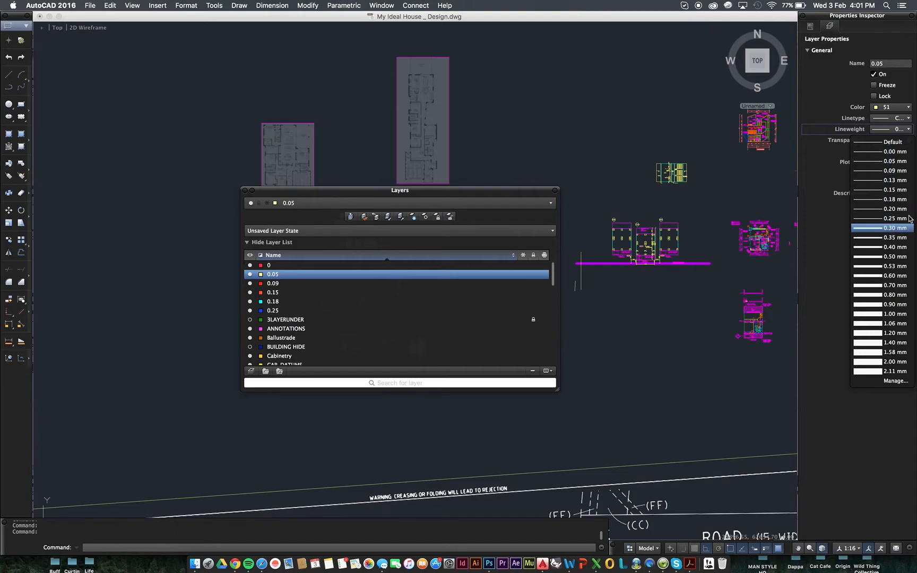
pyautogui.moveTo(885, 161)
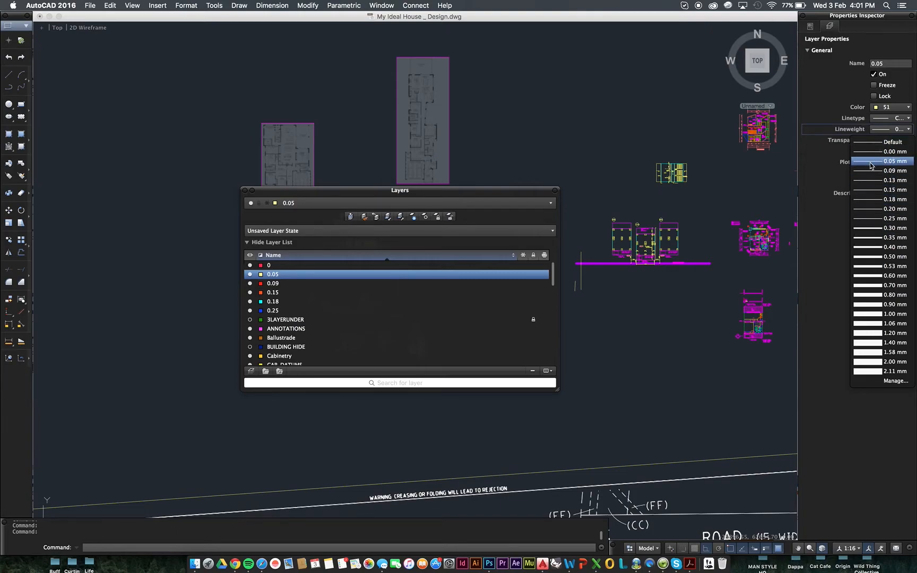
pyautogui.click(891, 161)
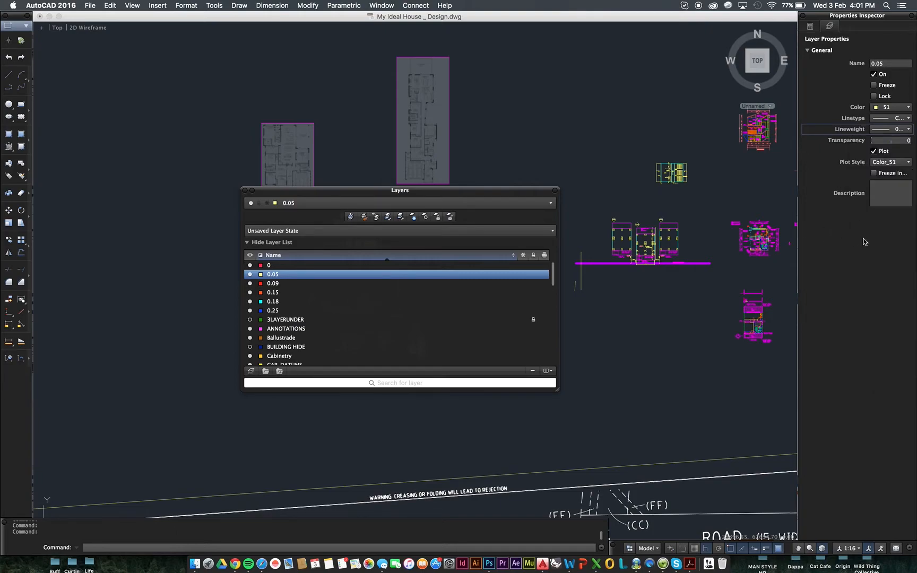
pyautogui.moveTo(884, 239)
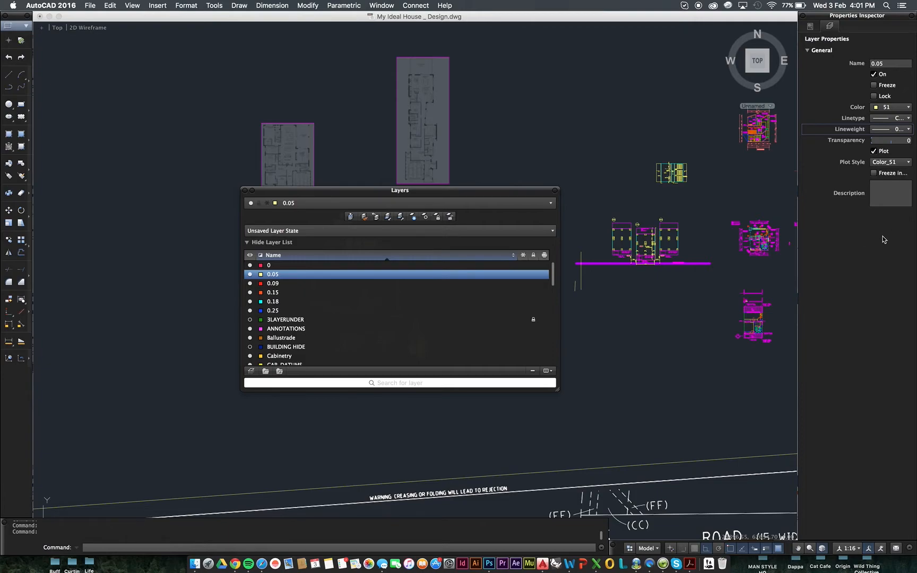
pyautogui.moveTo(868, 269)
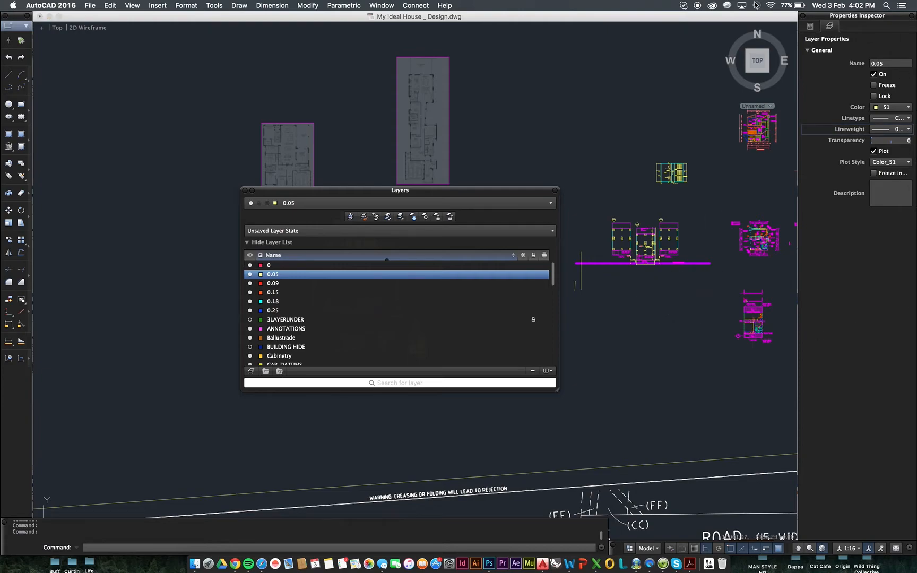
pyautogui.moveTo(491, 242)
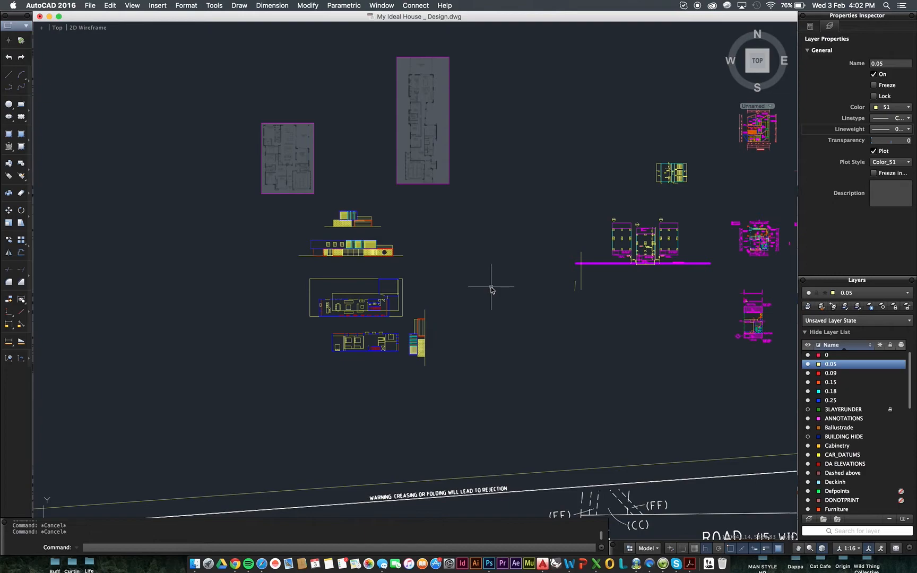
pyautogui.moveTo(402, 268)
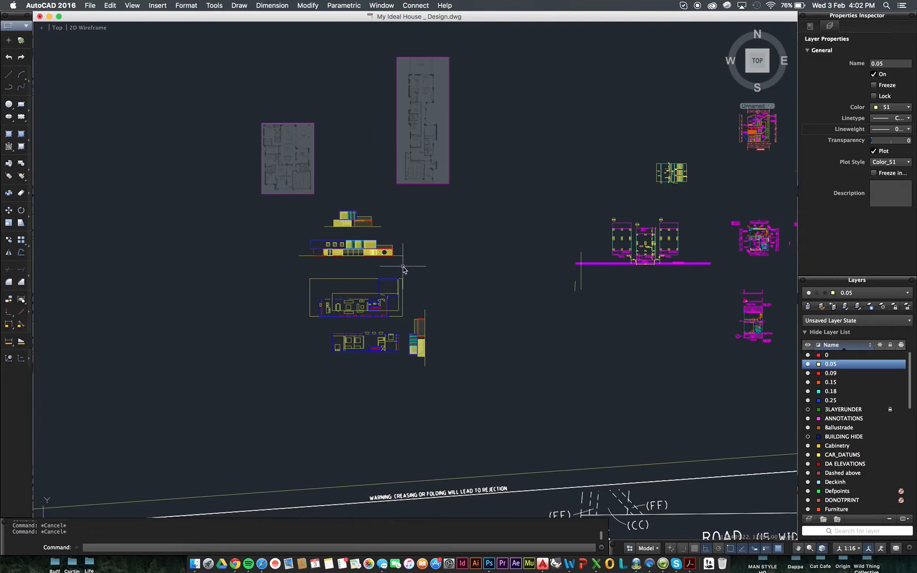
pyautogui.moveTo(580, 389)
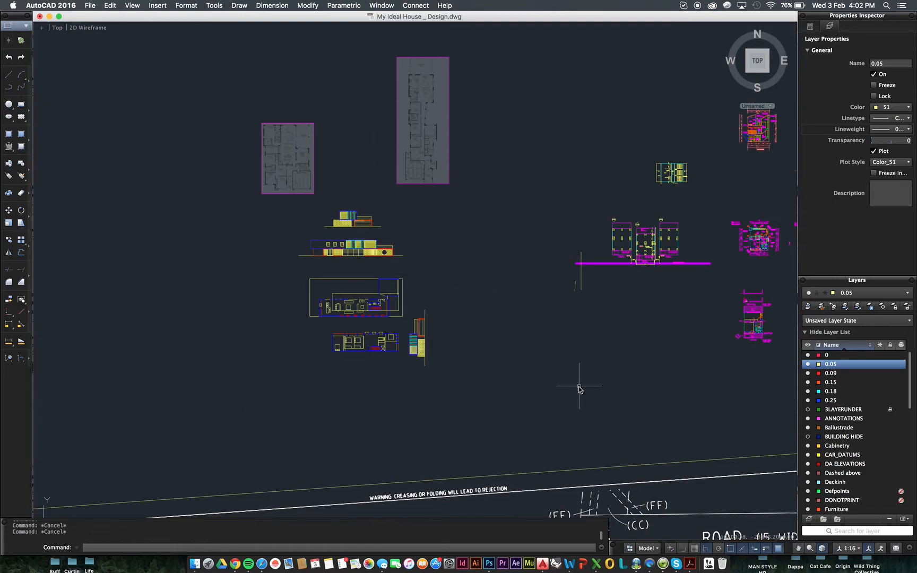
pyautogui.moveTo(632, 443)
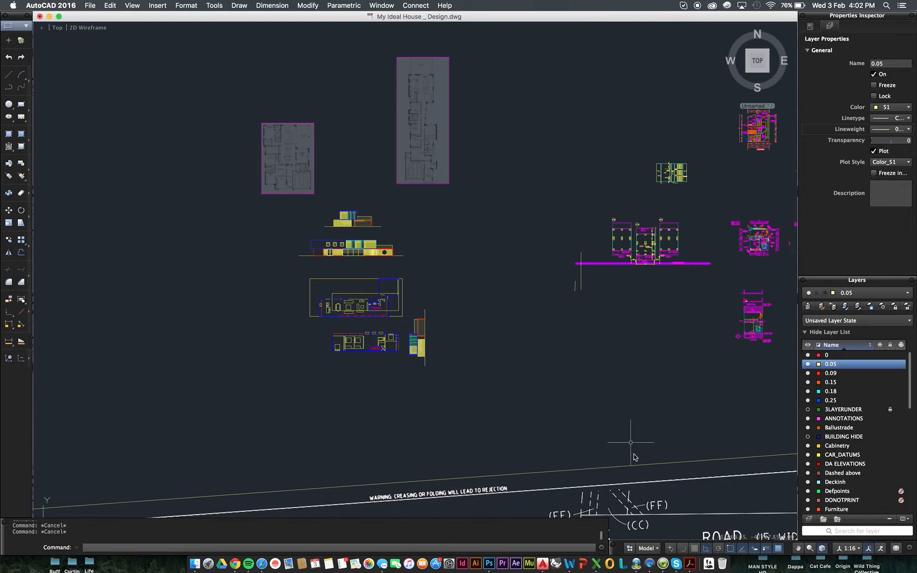
# Step: Show the layout previews and switch to the ELEVATIONS N + E layout
pyautogui.click(630, 548)
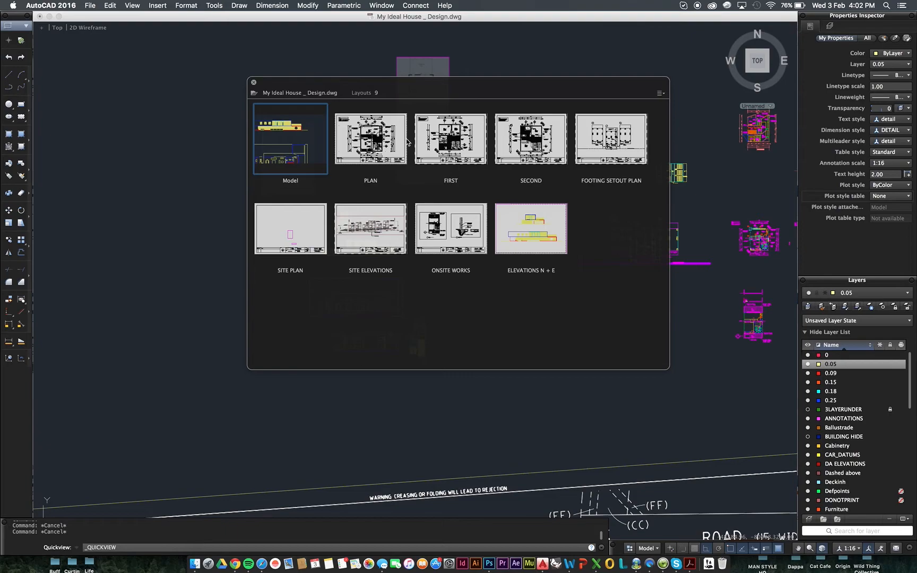
pyautogui.moveTo(400, 148)
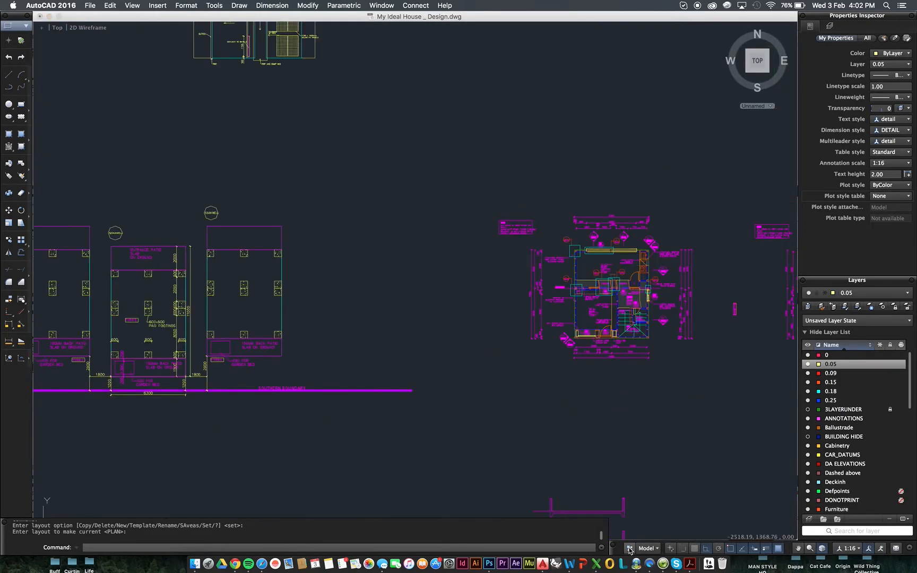
pyautogui.click(629, 549)
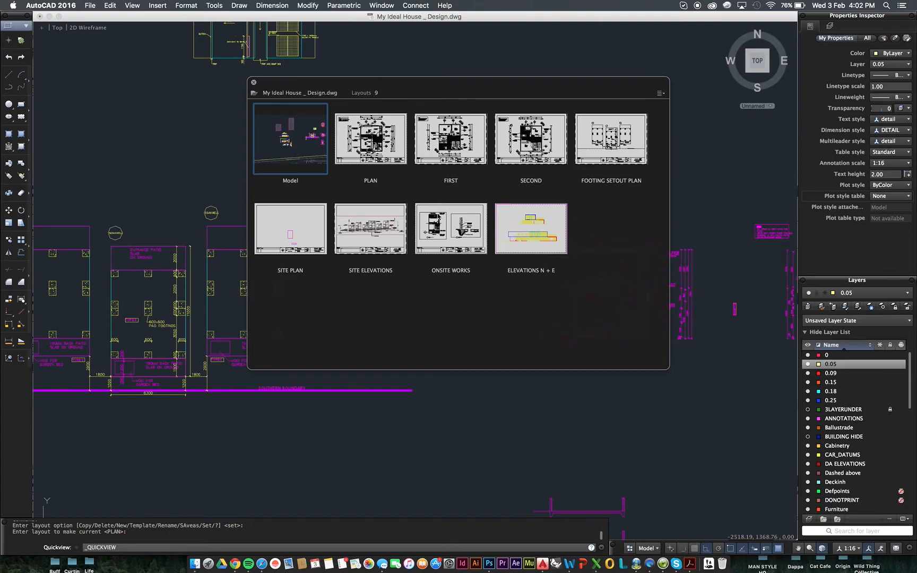
pyautogui.moveTo(531, 240)
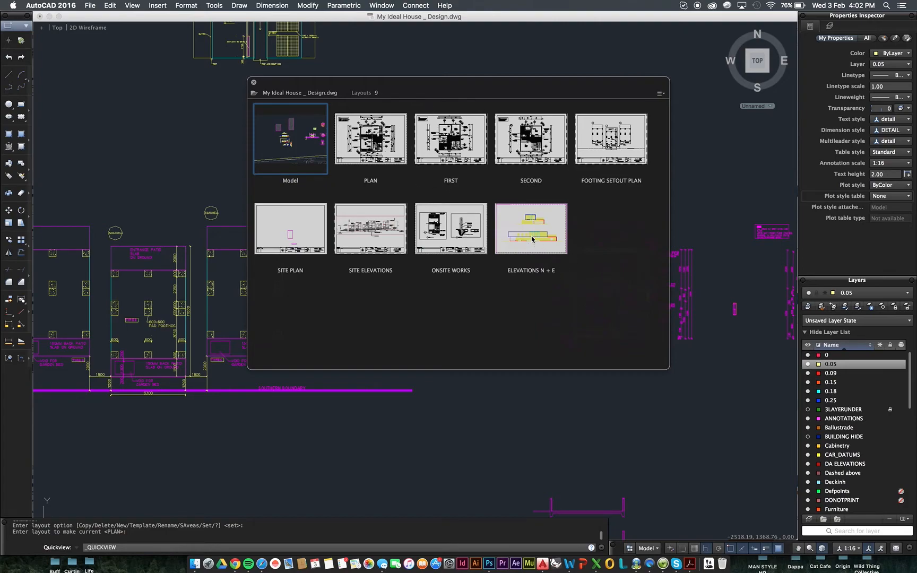
pyautogui.click(531, 228)
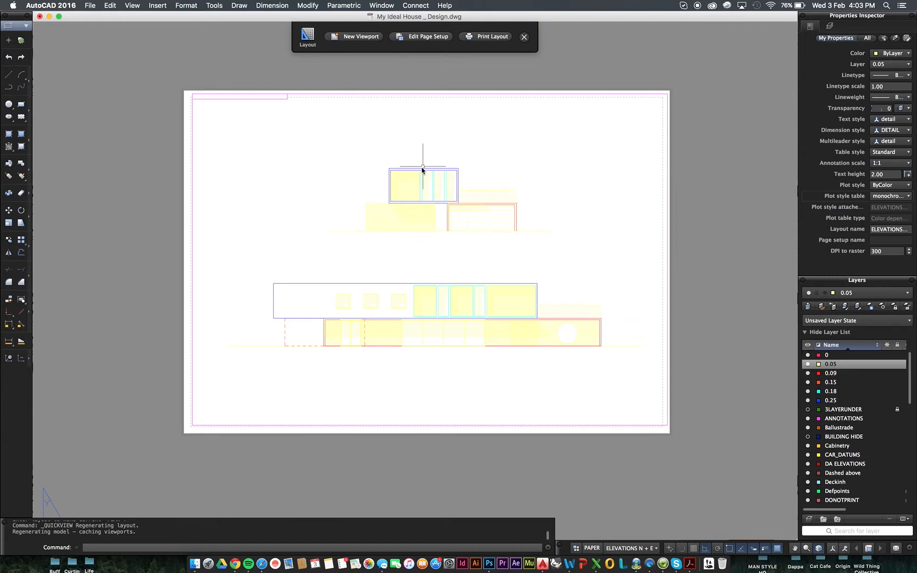
pyautogui.moveTo(531, 430)
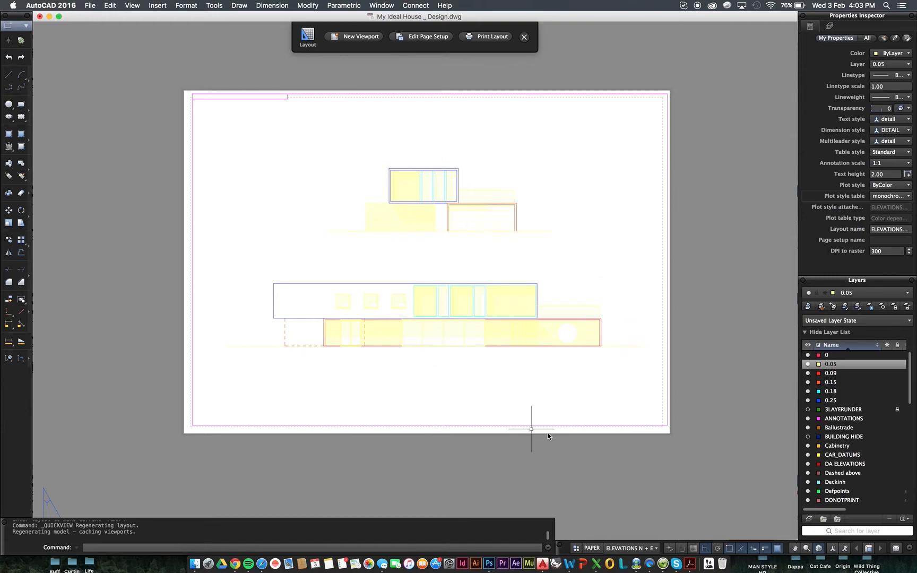
pyautogui.moveTo(580, 520)
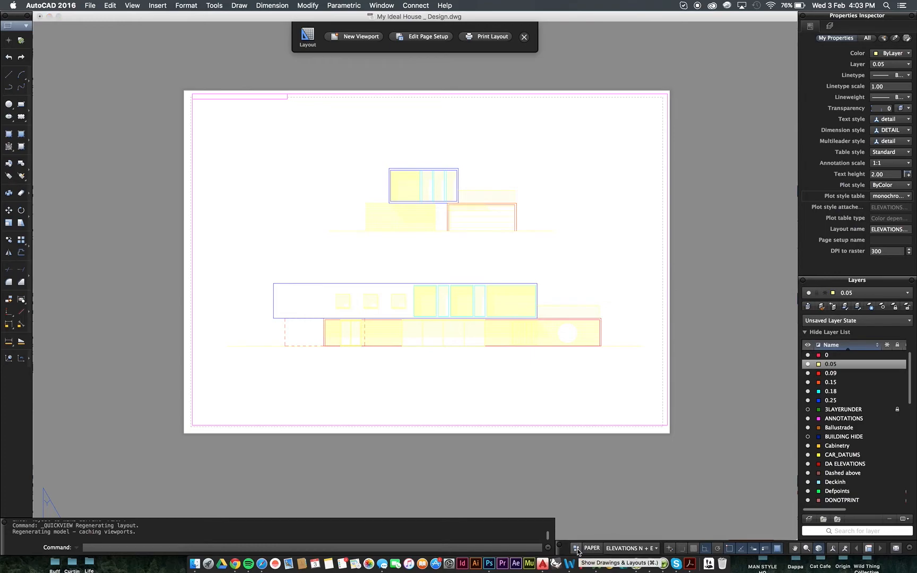
pyautogui.click(575, 548)
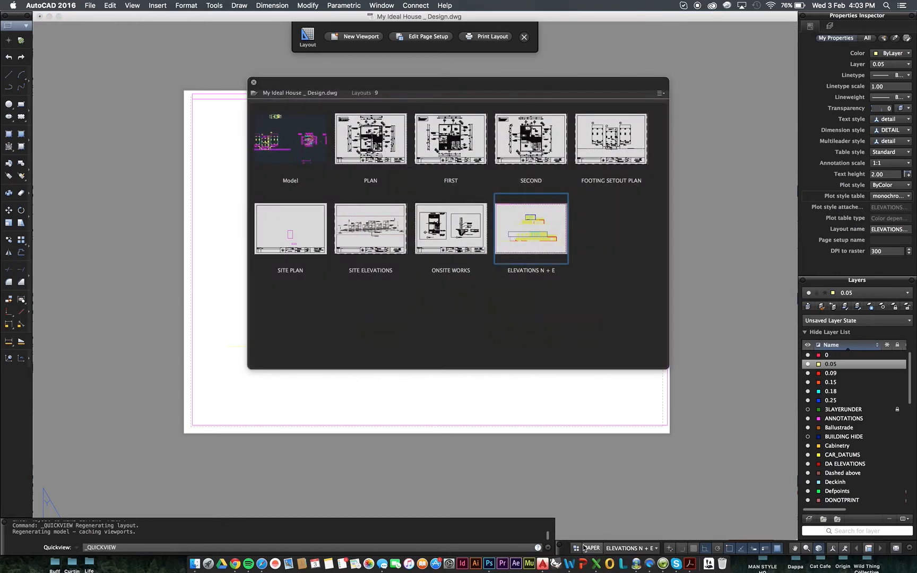
pyautogui.rightClick(531, 228)
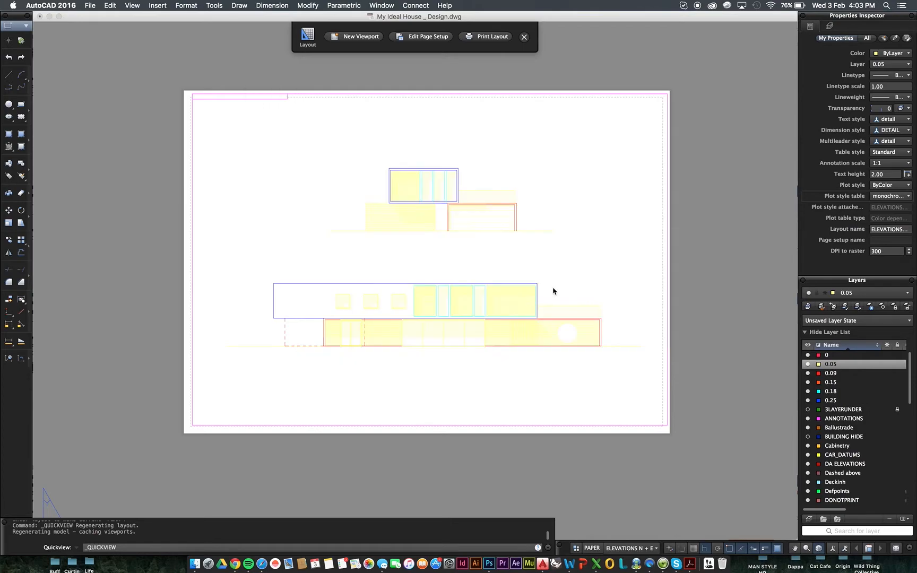
# Step: In the layout's page setup, choose A3 as the paper size
pyautogui.click(427, 36)
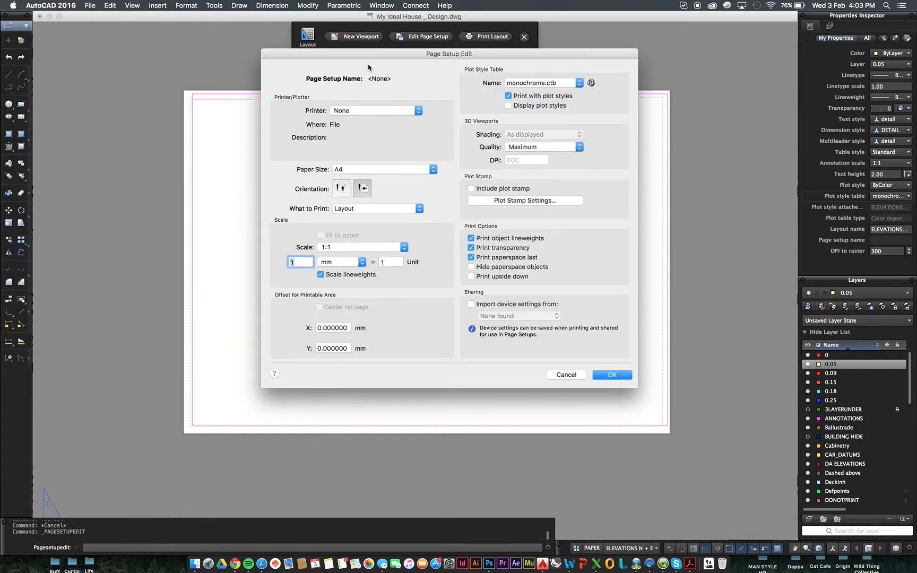
pyautogui.click(383, 169)
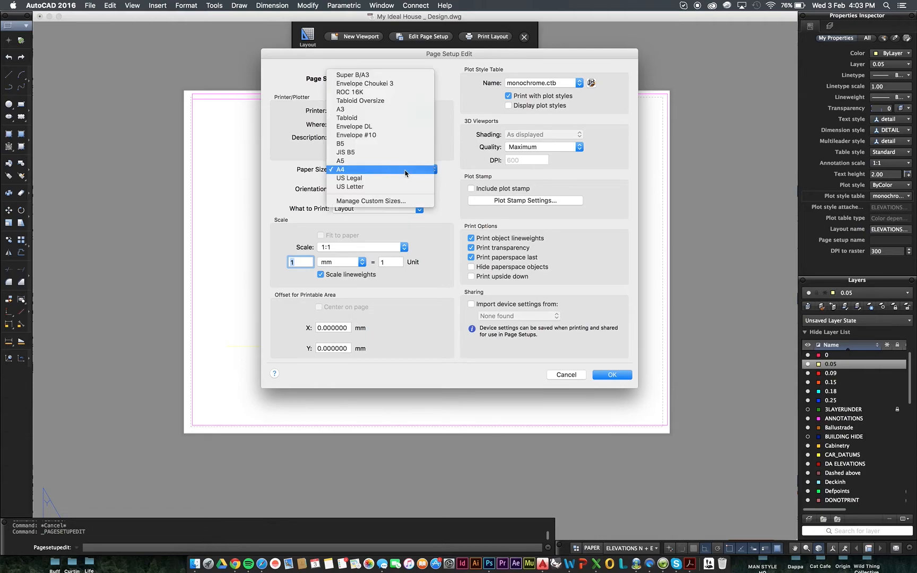
pyautogui.click(341, 108)
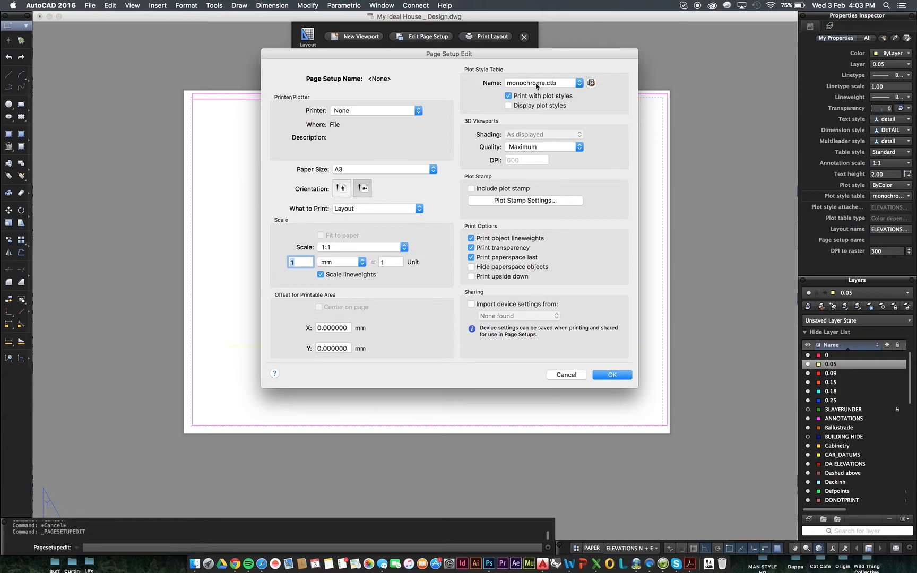
# Step: Keep monochrome.ctb, display plot styles, print object lineweights and confirm the setup
pyautogui.click(557, 83)
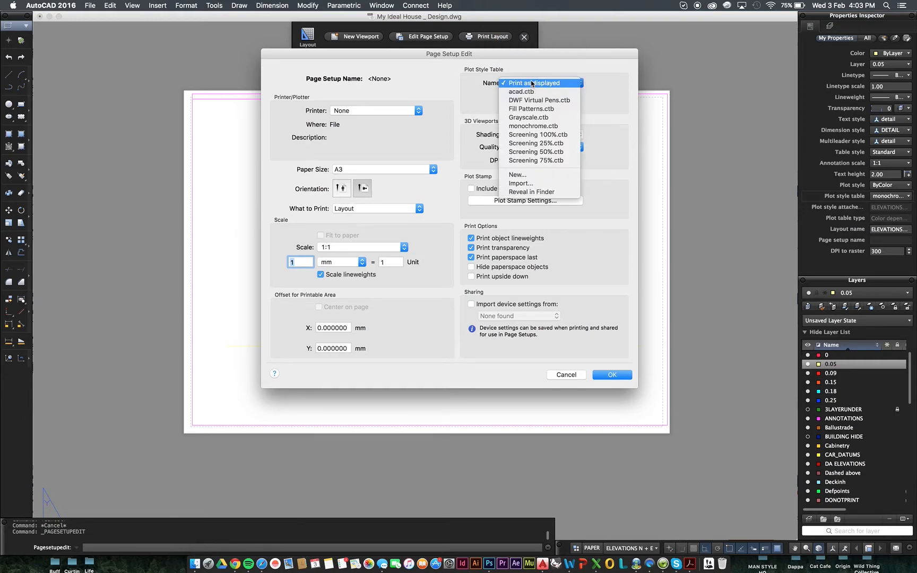
pyautogui.click(520, 91)
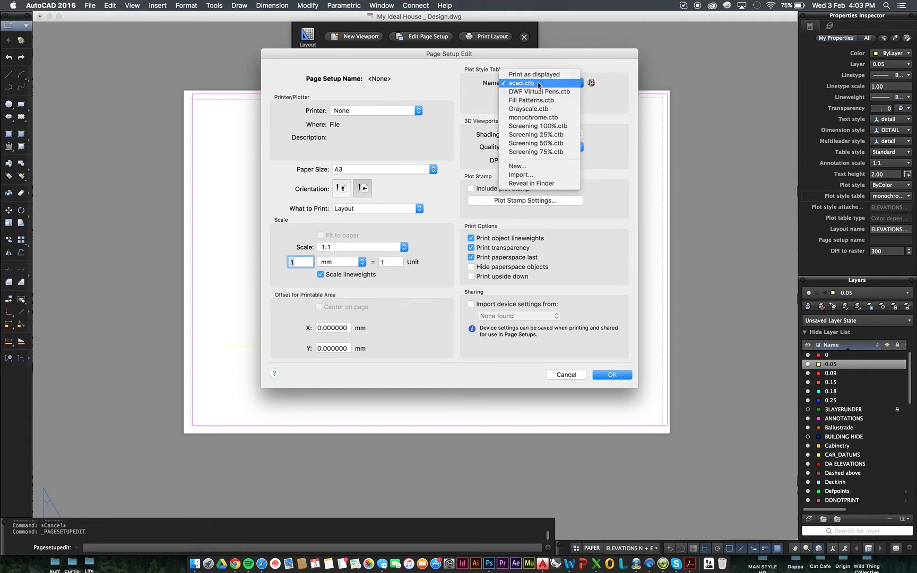
pyautogui.click(534, 116)
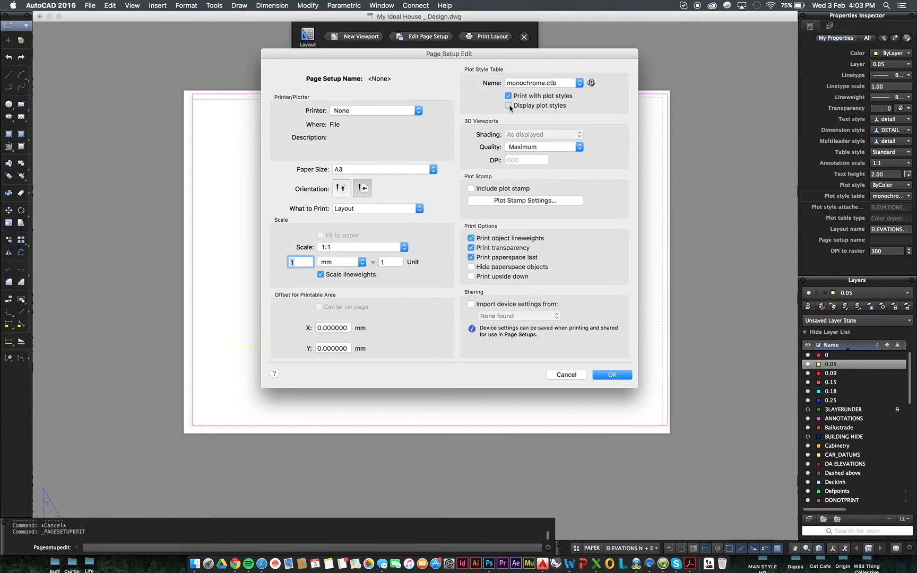
pyautogui.click(509, 105)
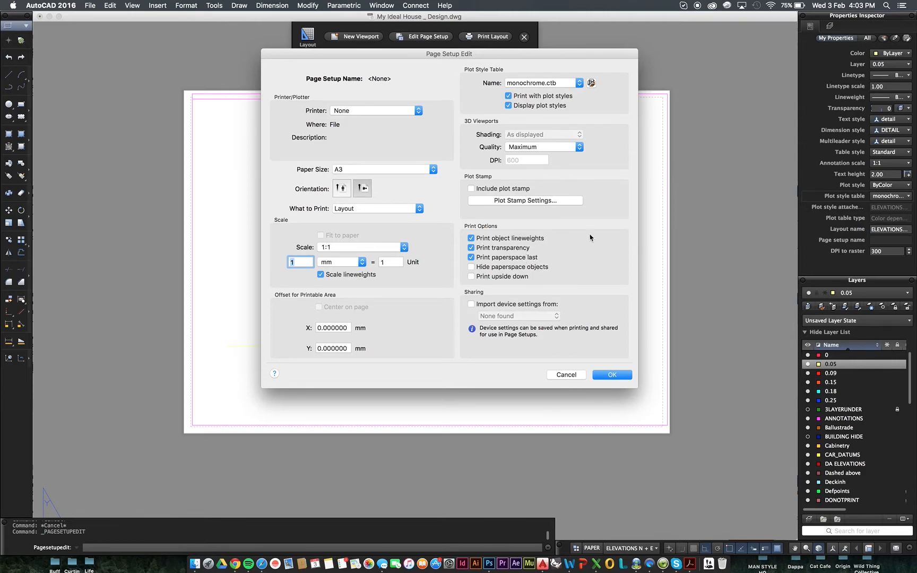
pyautogui.moveTo(540, 287)
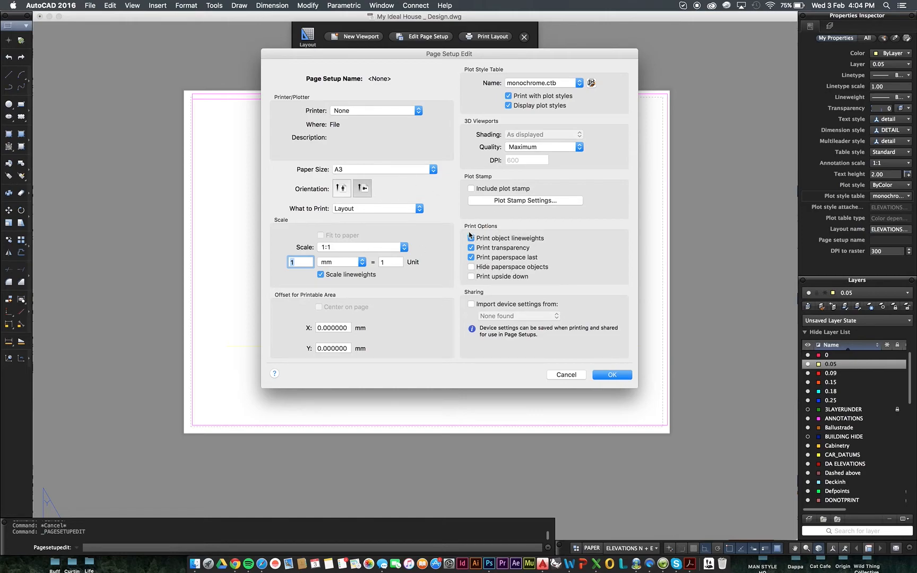
pyautogui.click(471, 237)
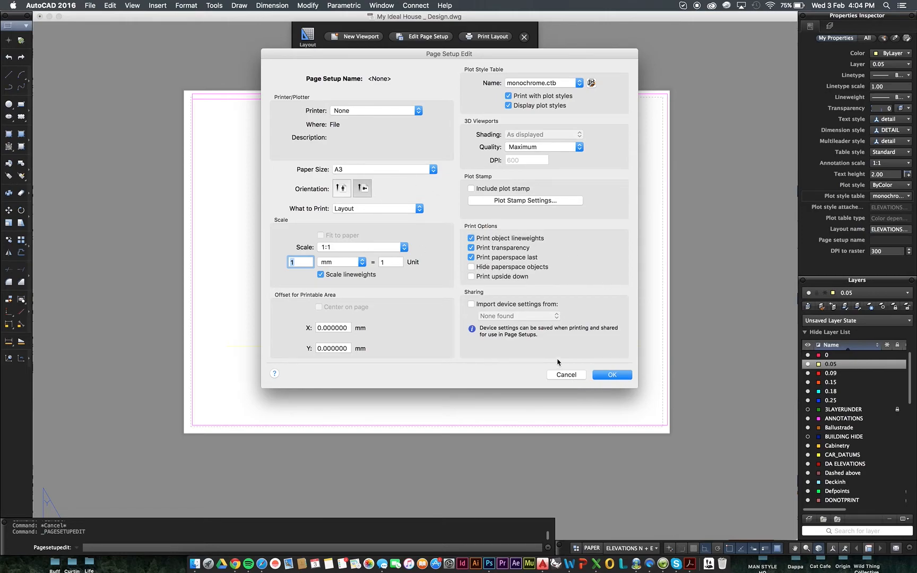
pyautogui.moveTo(517, 71)
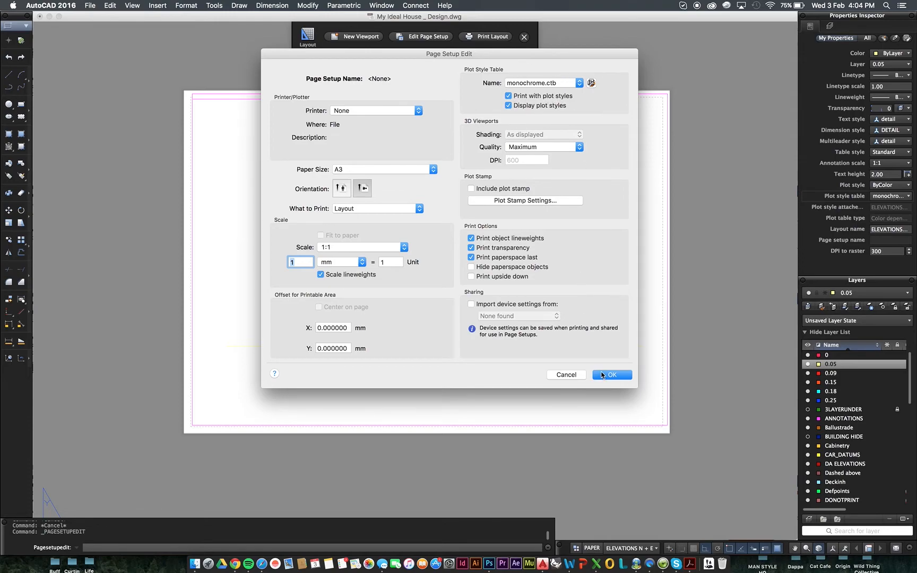
pyautogui.click(611, 375)
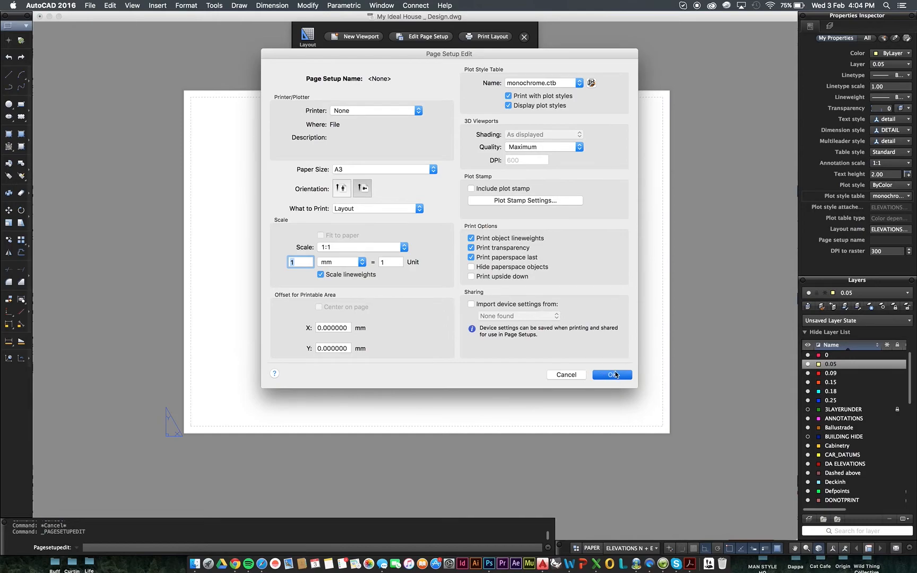
# Step: Apply the page setup so the layout regenerates in monochrome greys
pyautogui.click(612, 374)
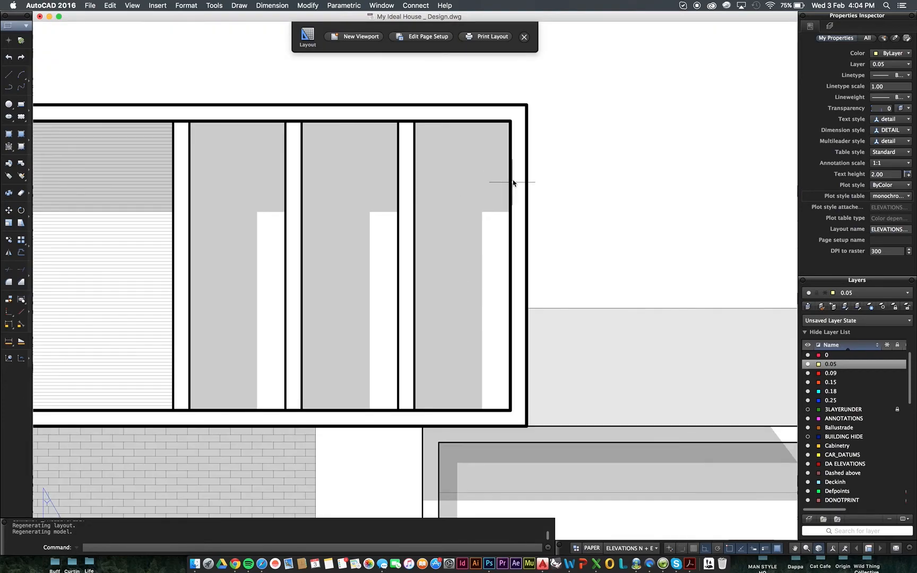
pyautogui.moveTo(279, 458)
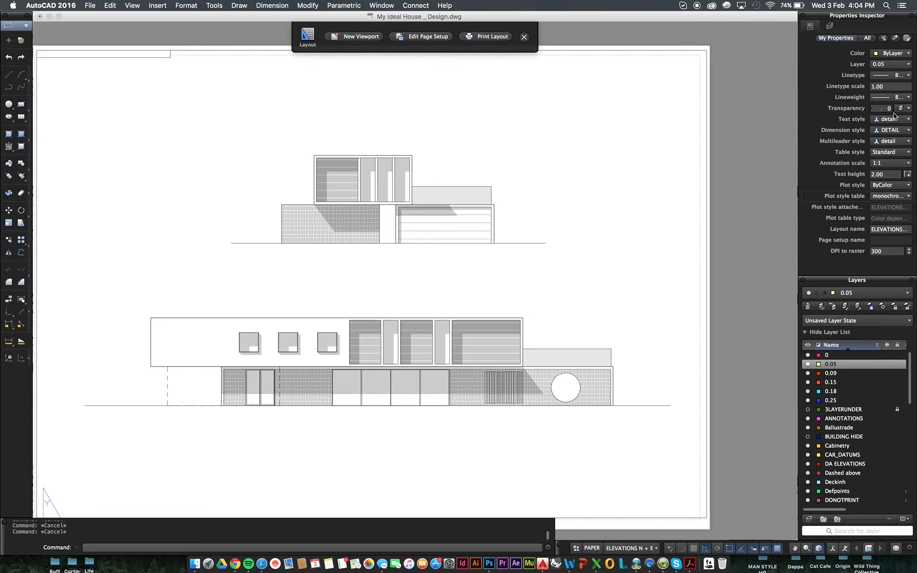
pyautogui.moveTo(827, 200)
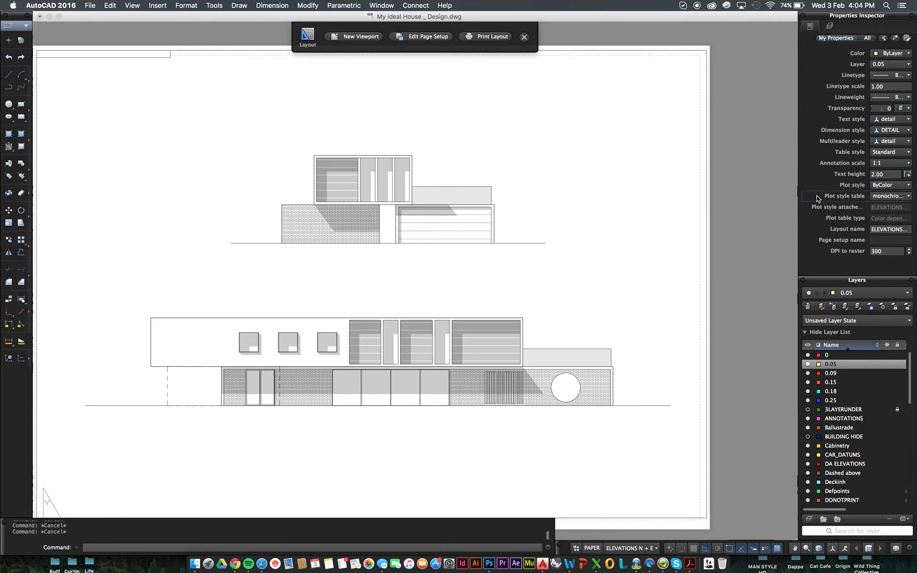
pyautogui.click(909, 196)
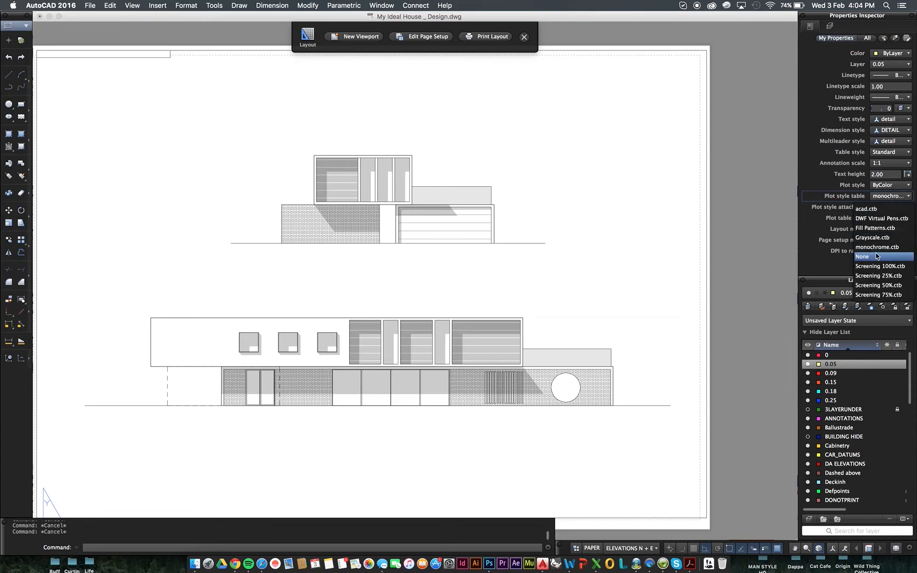
pyautogui.moveTo(878, 248)
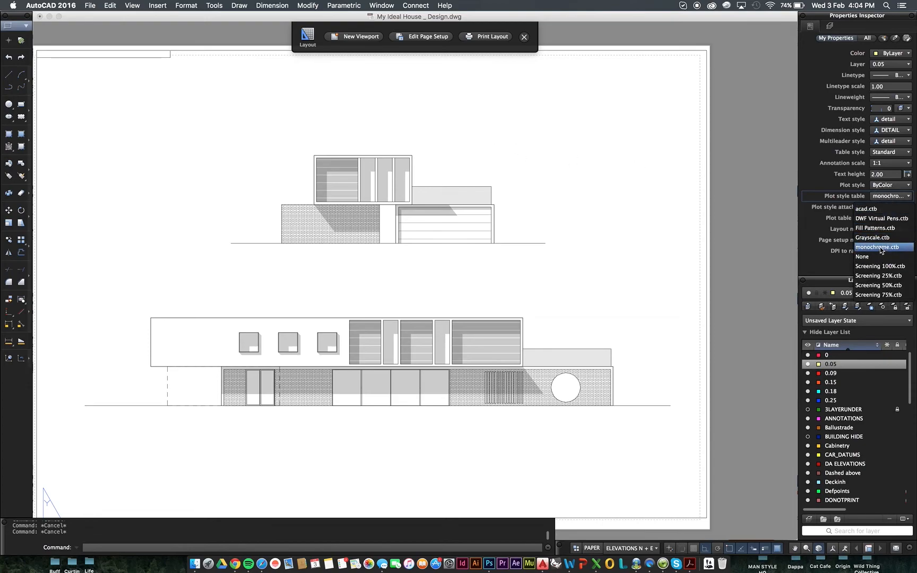
pyautogui.click(881, 247)
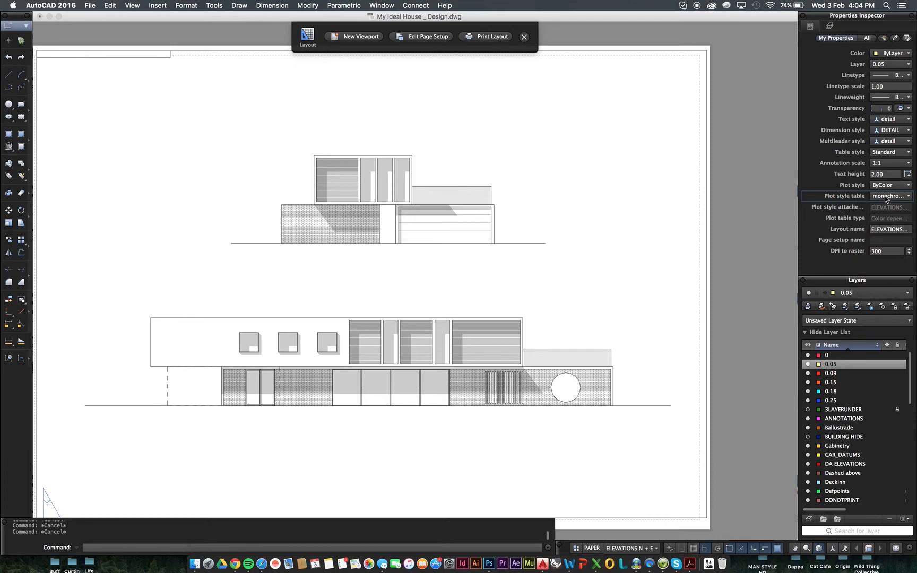
pyautogui.moveTo(731, 198)
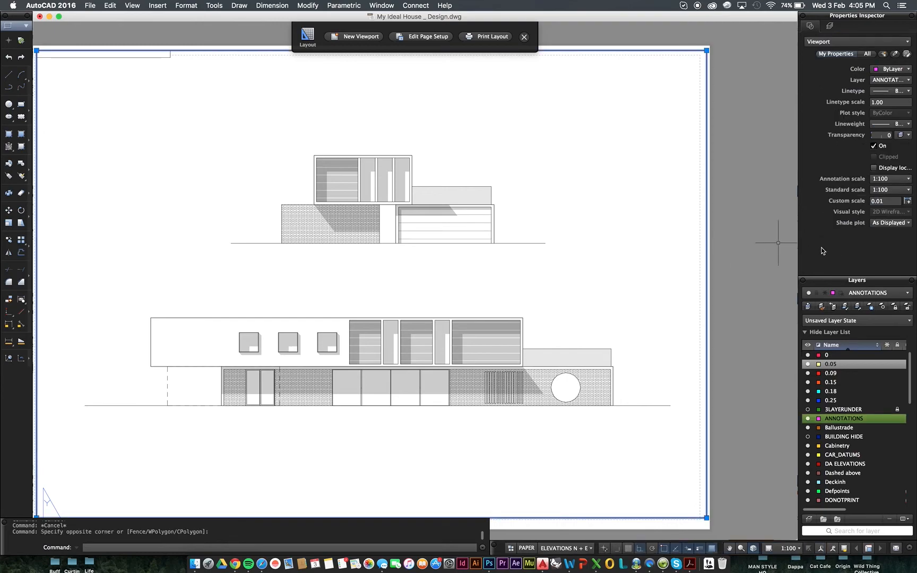
pyautogui.moveTo(881, 227)
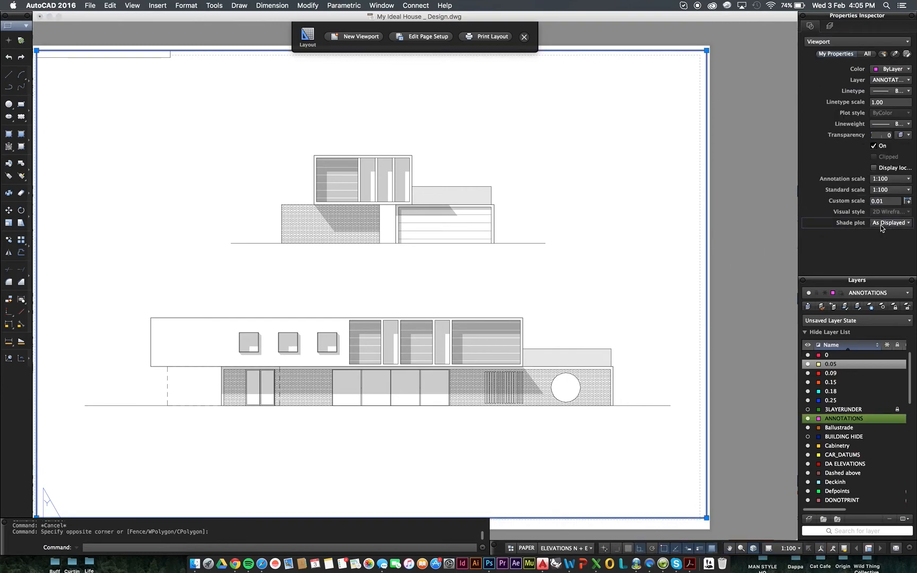
pyautogui.click(889, 222)
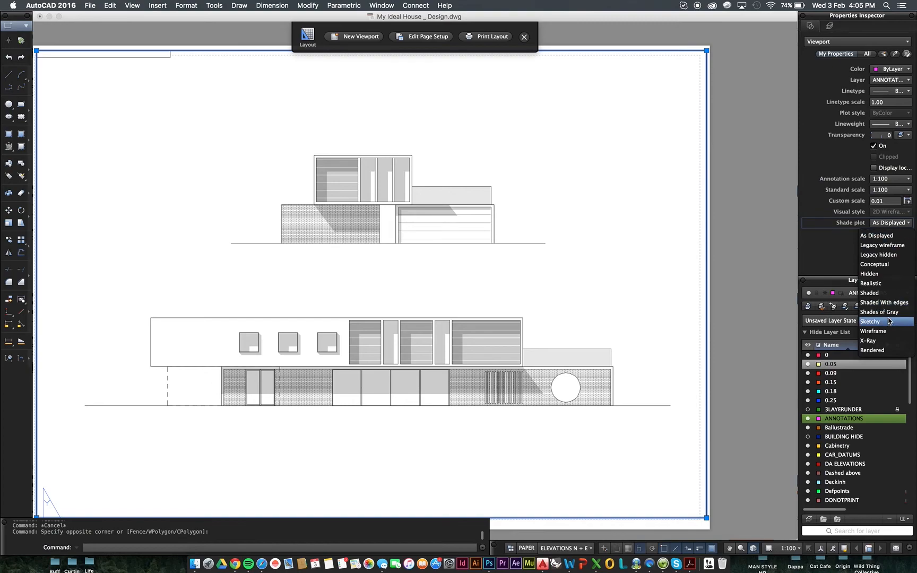
pyautogui.moveTo(879, 312)
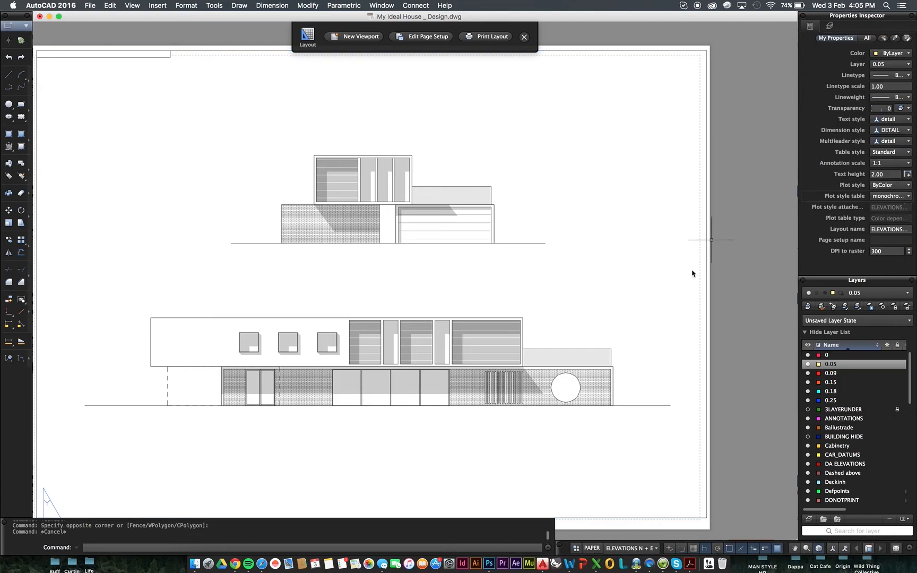
pyautogui.moveTo(717, 287)
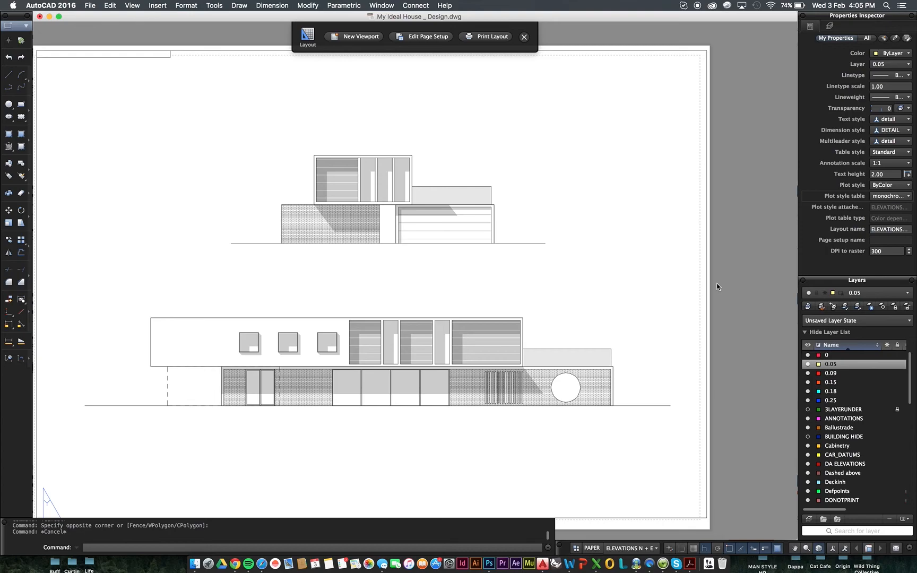
pyautogui.click(492, 36)
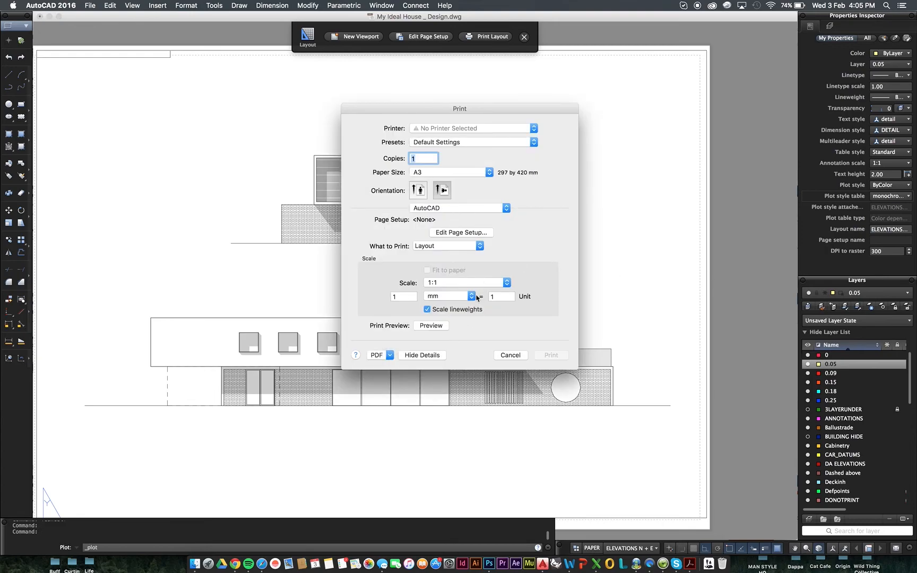
pyautogui.moveTo(442, 298)
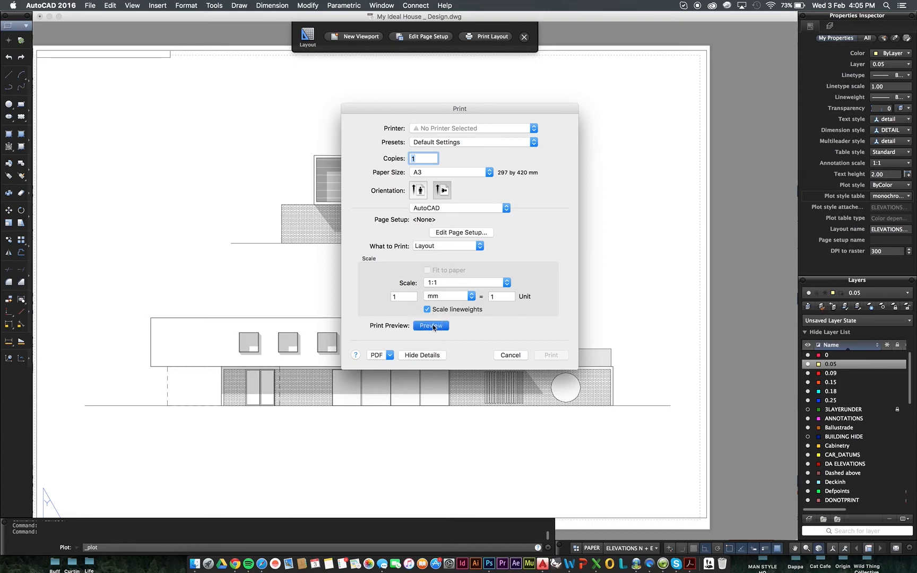
pyautogui.click(431, 326)
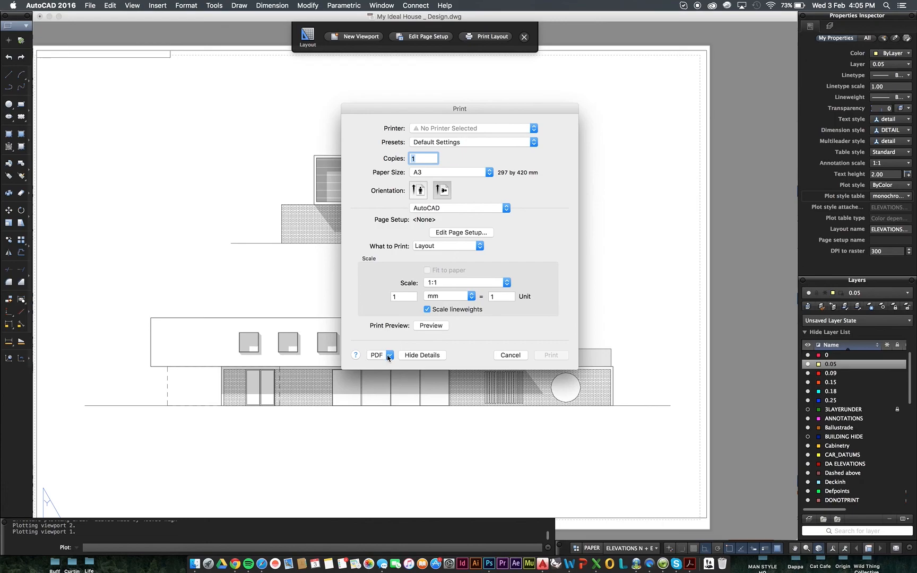
pyautogui.click(381, 354)
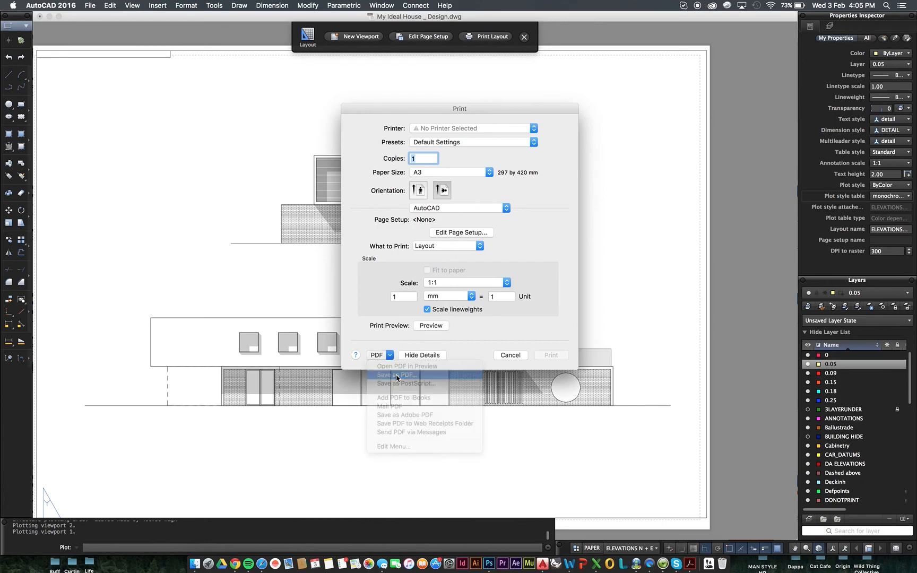
pyautogui.click(397, 375)
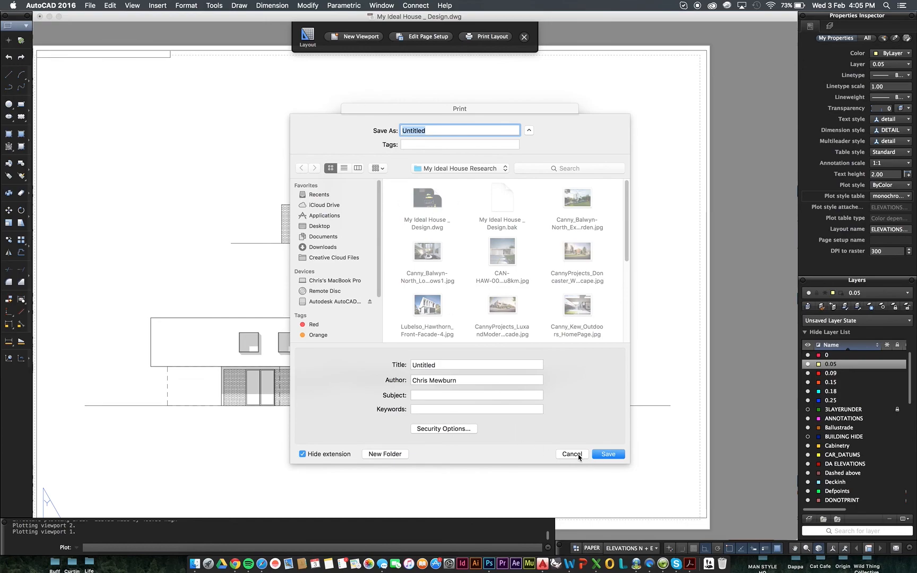
pyautogui.click(571, 455)
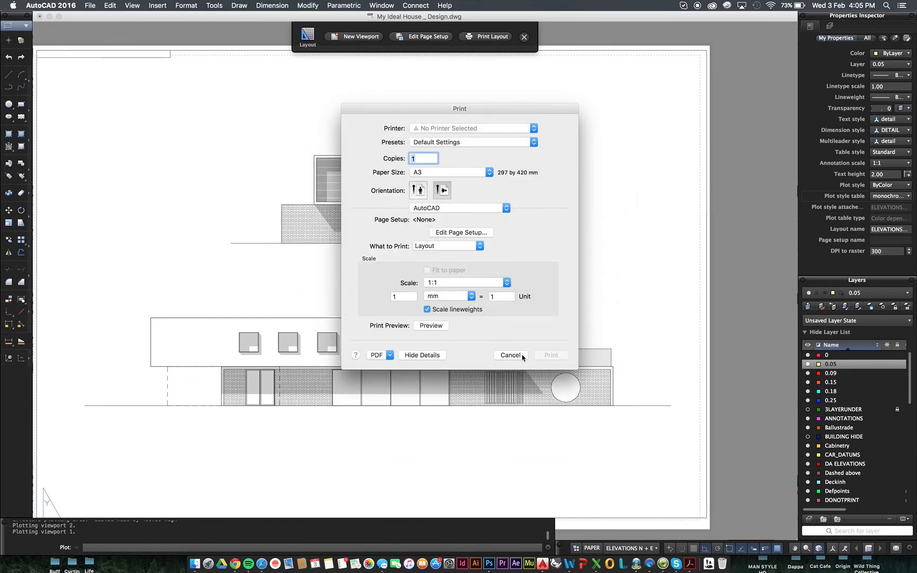
pyautogui.click(508, 355)
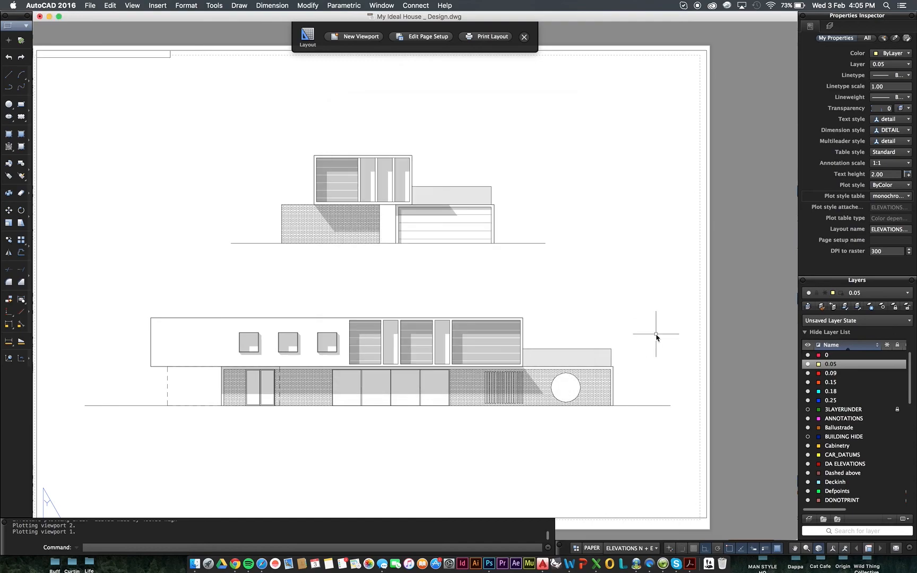
pyautogui.moveTo(727, 291)
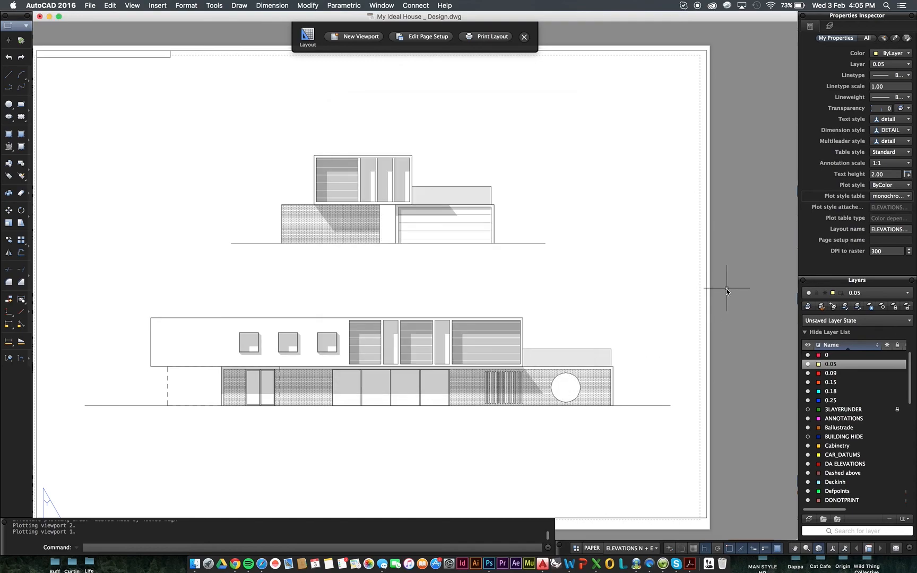